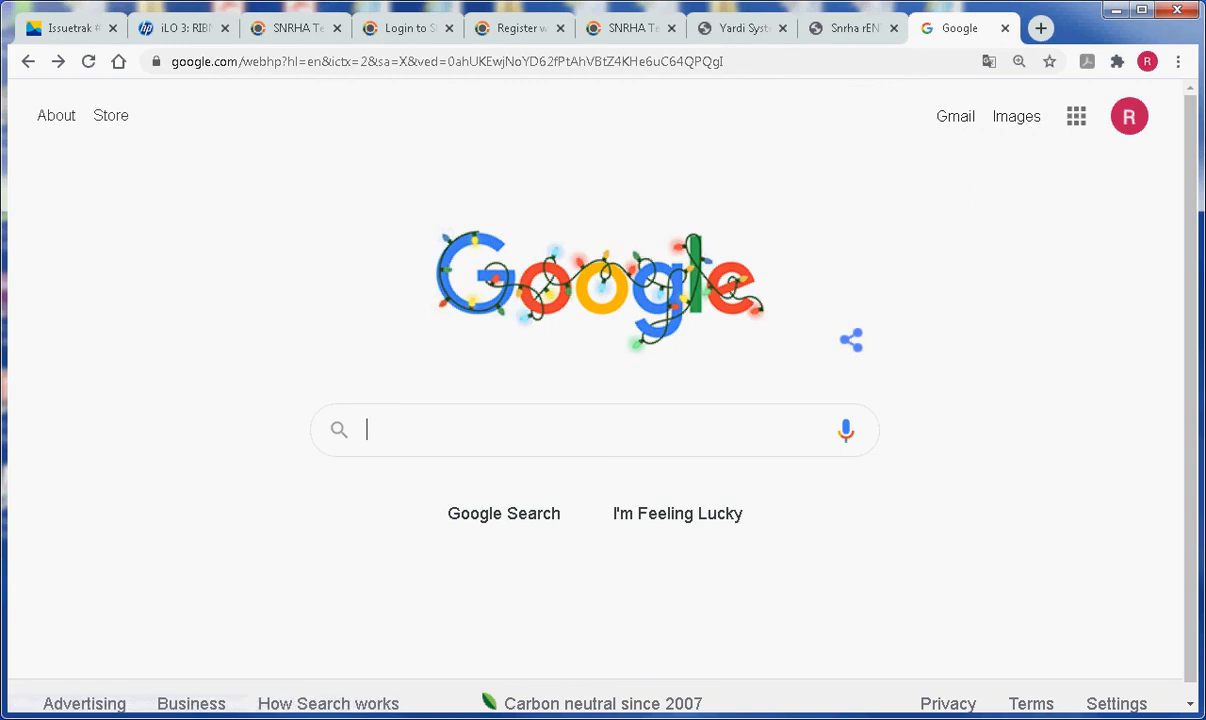
mouse_move(738, 140)
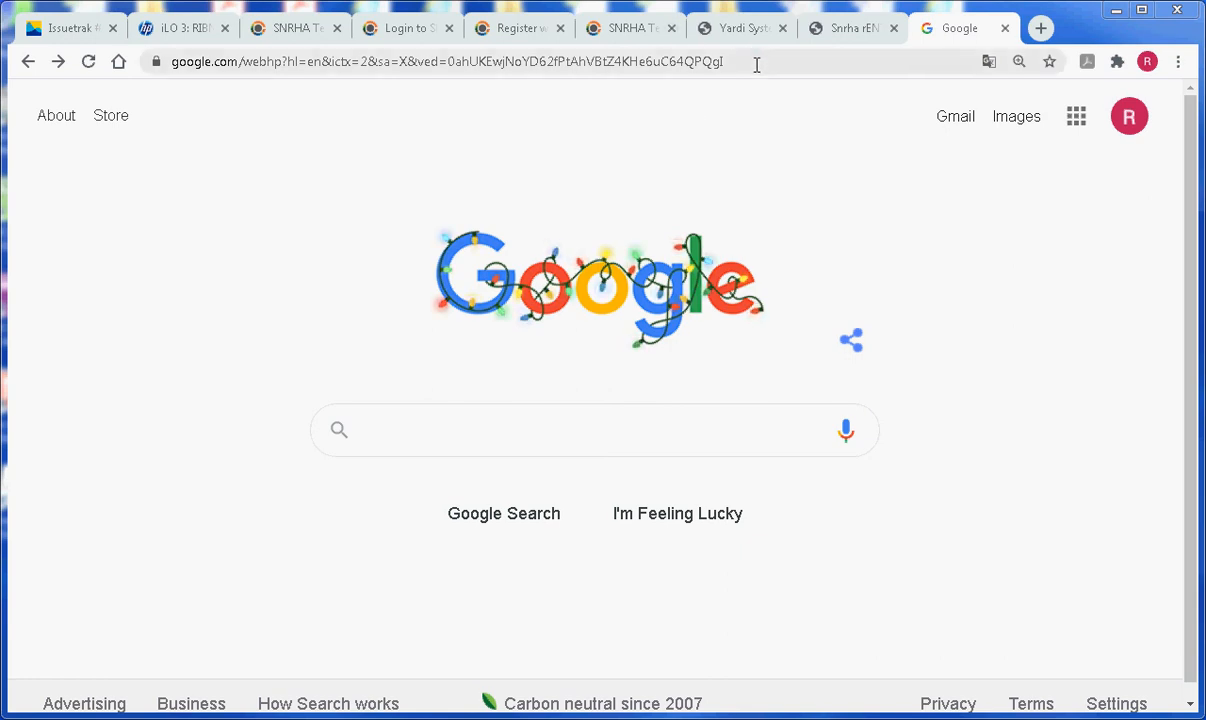
Load the snrha-test-rentcafewebsite.securecafe.com address to reach the SNRHA Test welcome page.
left_click(444, 60)
type("snrha-test-rentcafewebsite.securecafe.com")
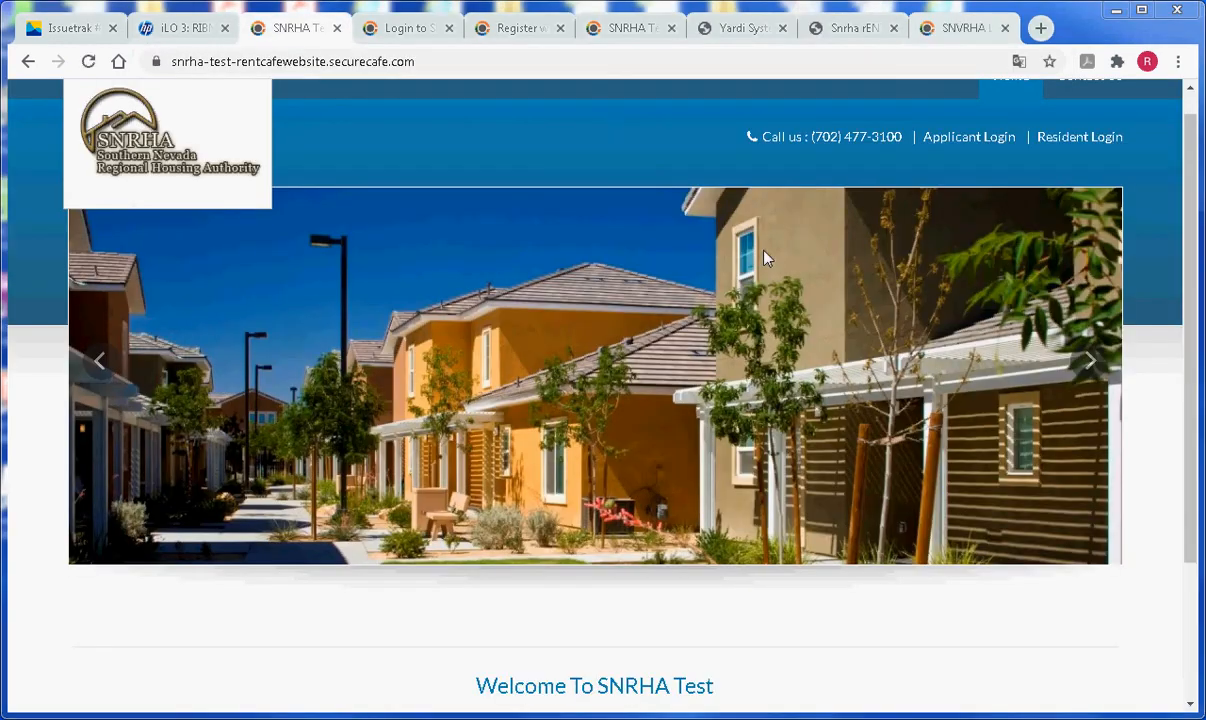
mouse_move(518, 170)
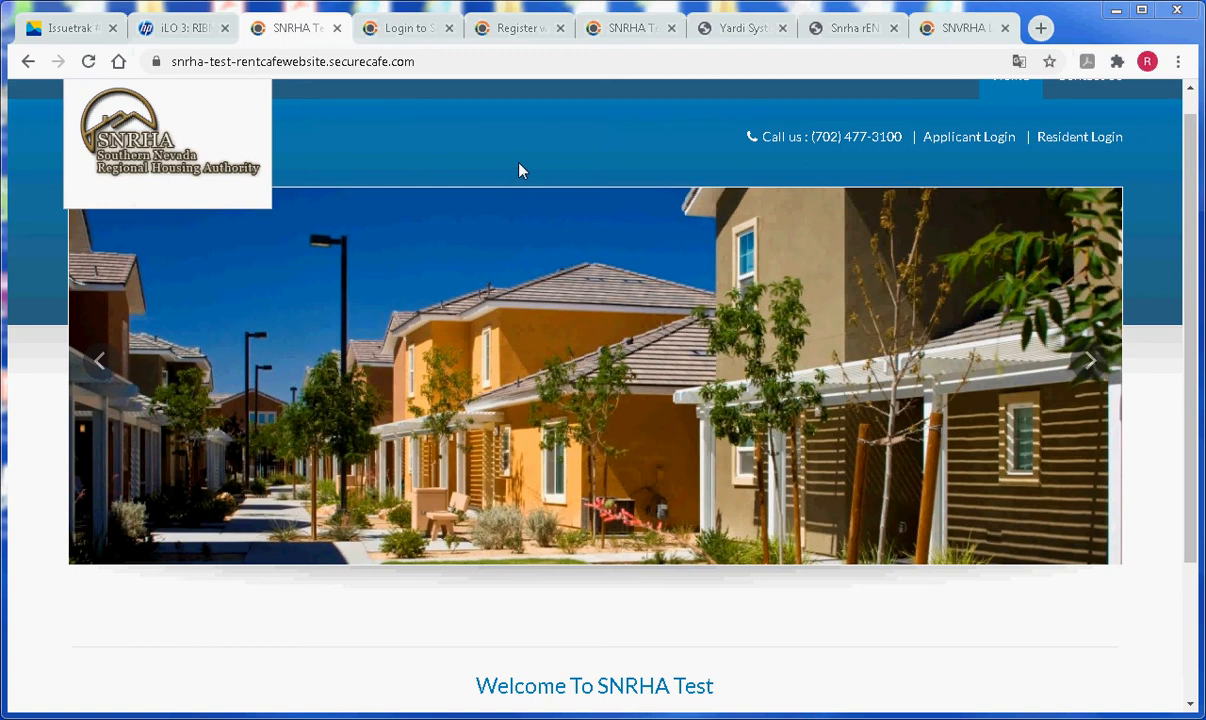
mouse_move(1000, 148)
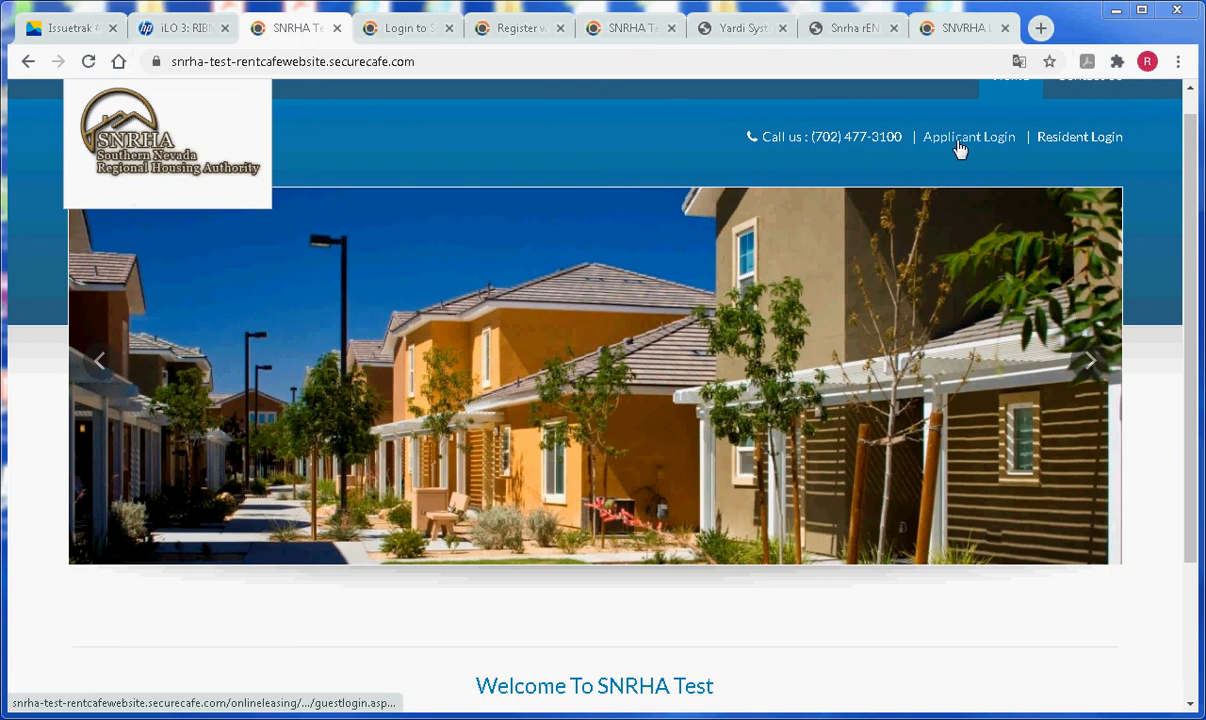
mouse_move(968, 136)
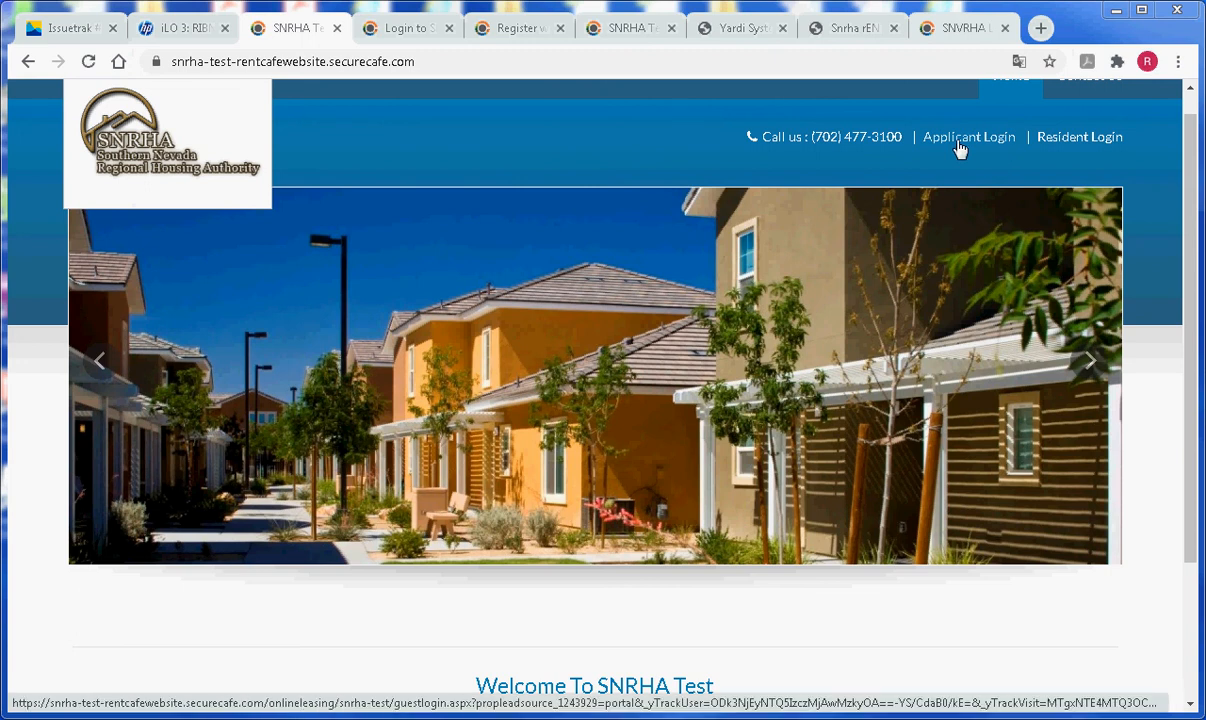
Go to Applicant Login from the header and bring the email/password form into view.
left_click(968, 136)
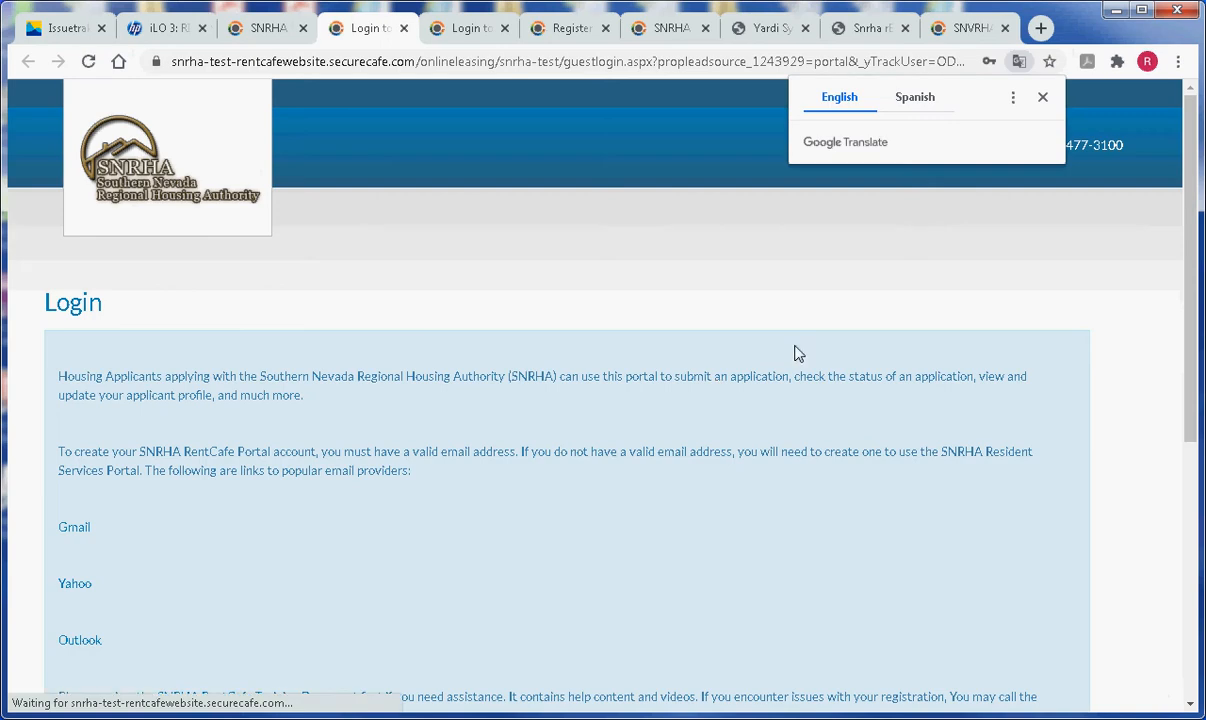
scroll("down", 3)
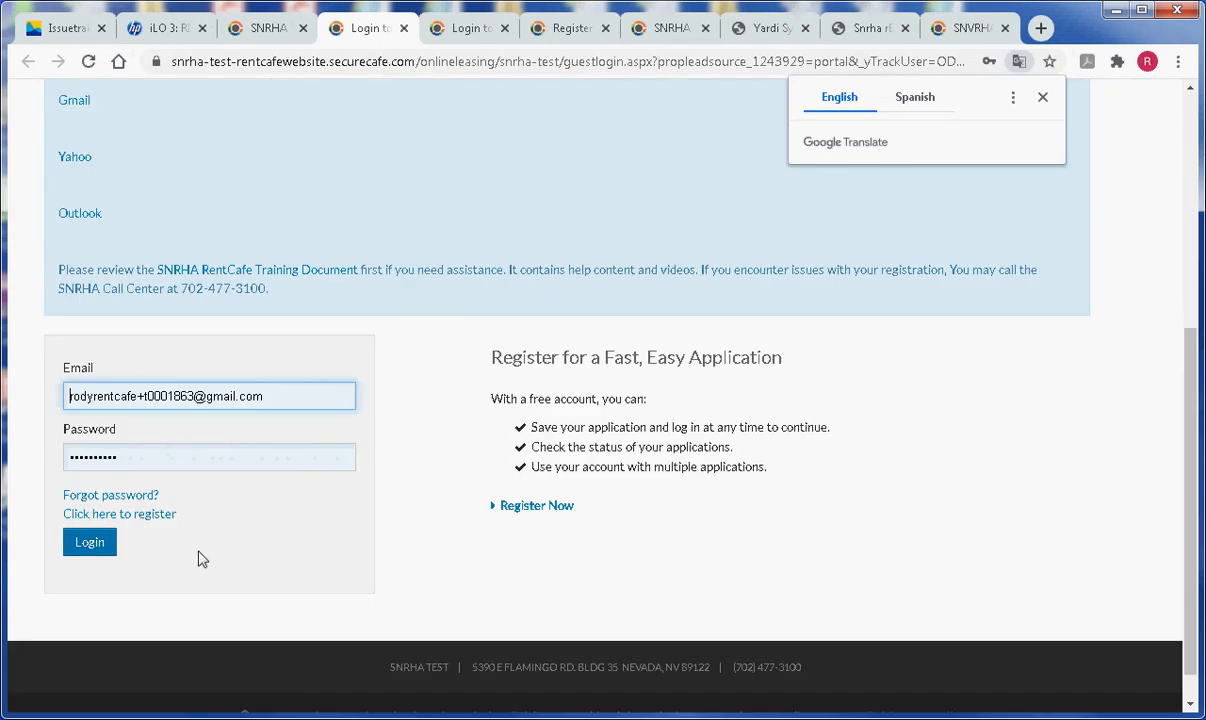
mouse_move(86, 524)
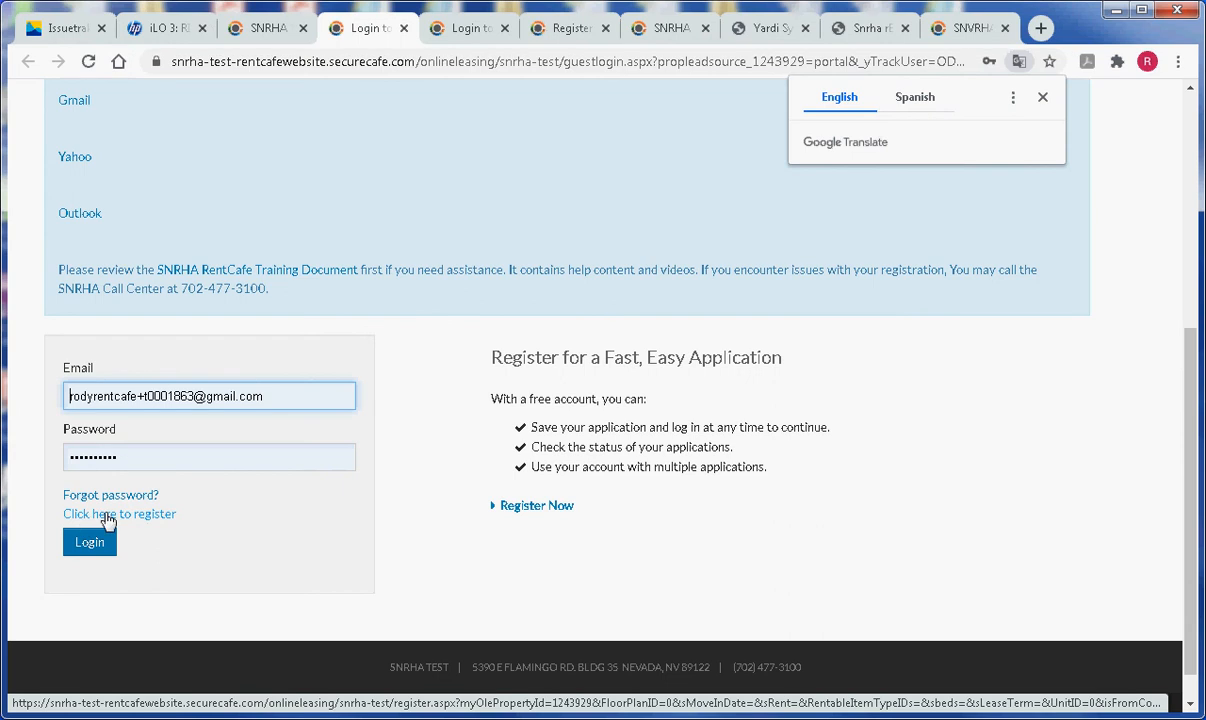
Choose 'Click here to register' and bring the registration code choices into view.
left_click(120, 512)
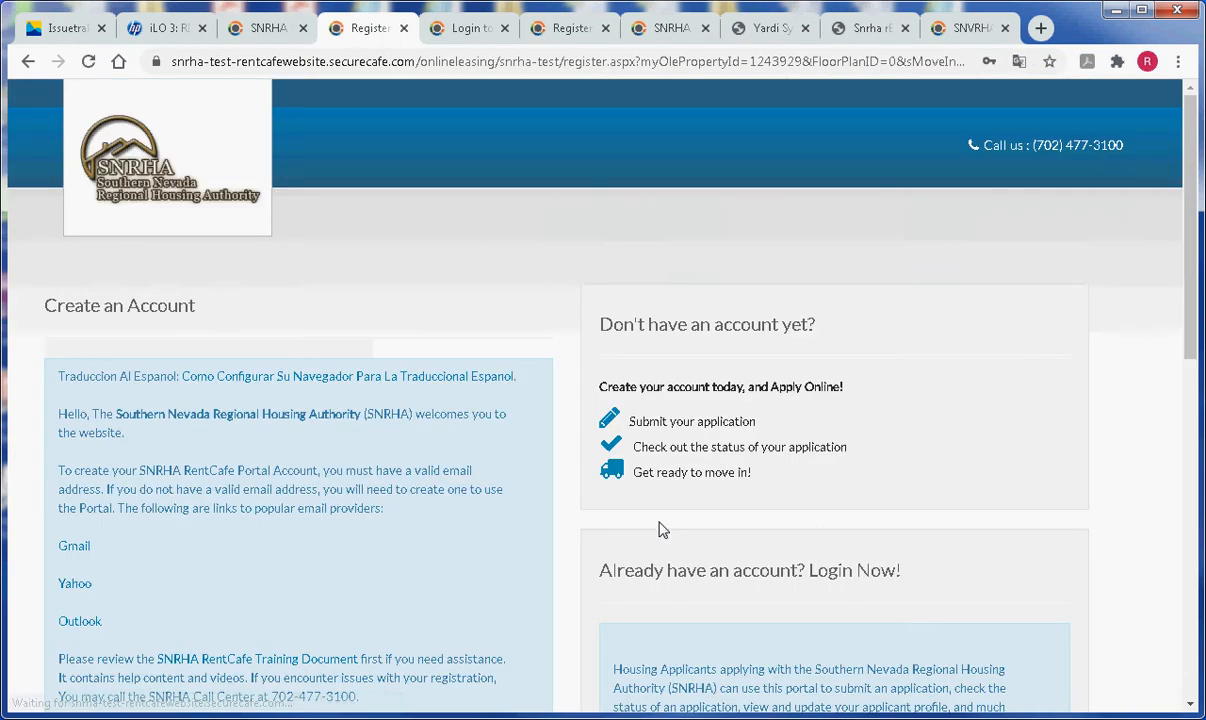
scroll("down", 3)
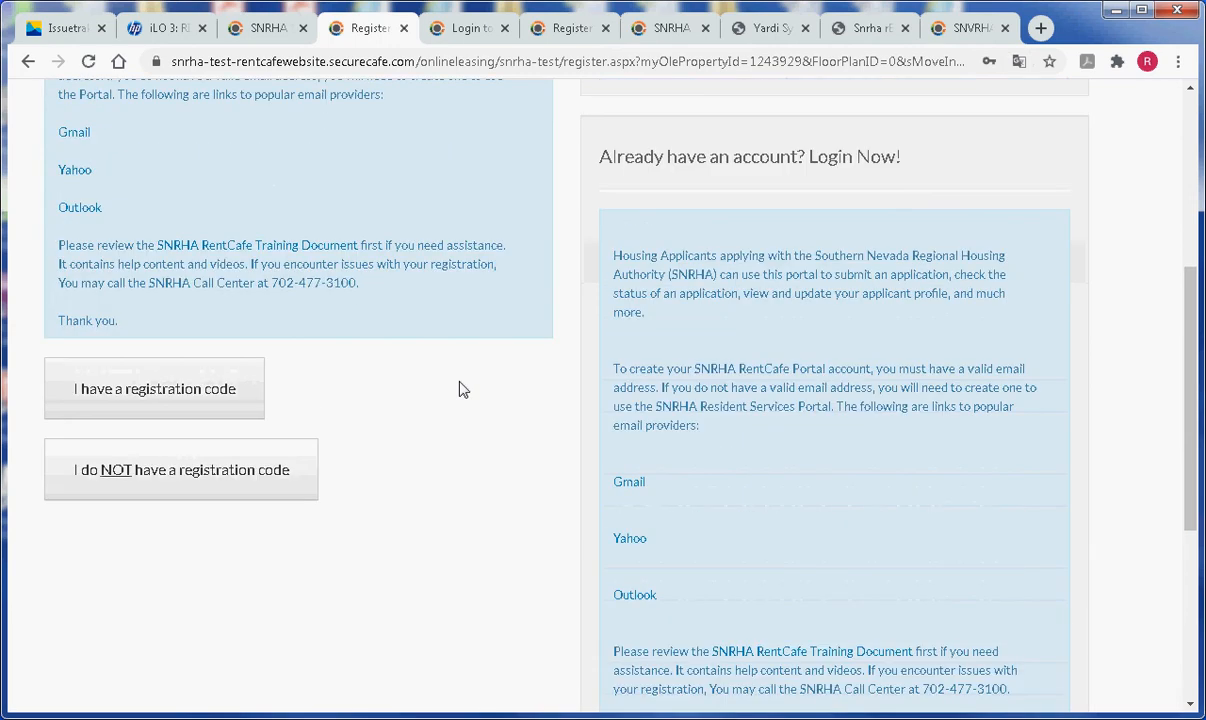
mouse_move(196, 400)
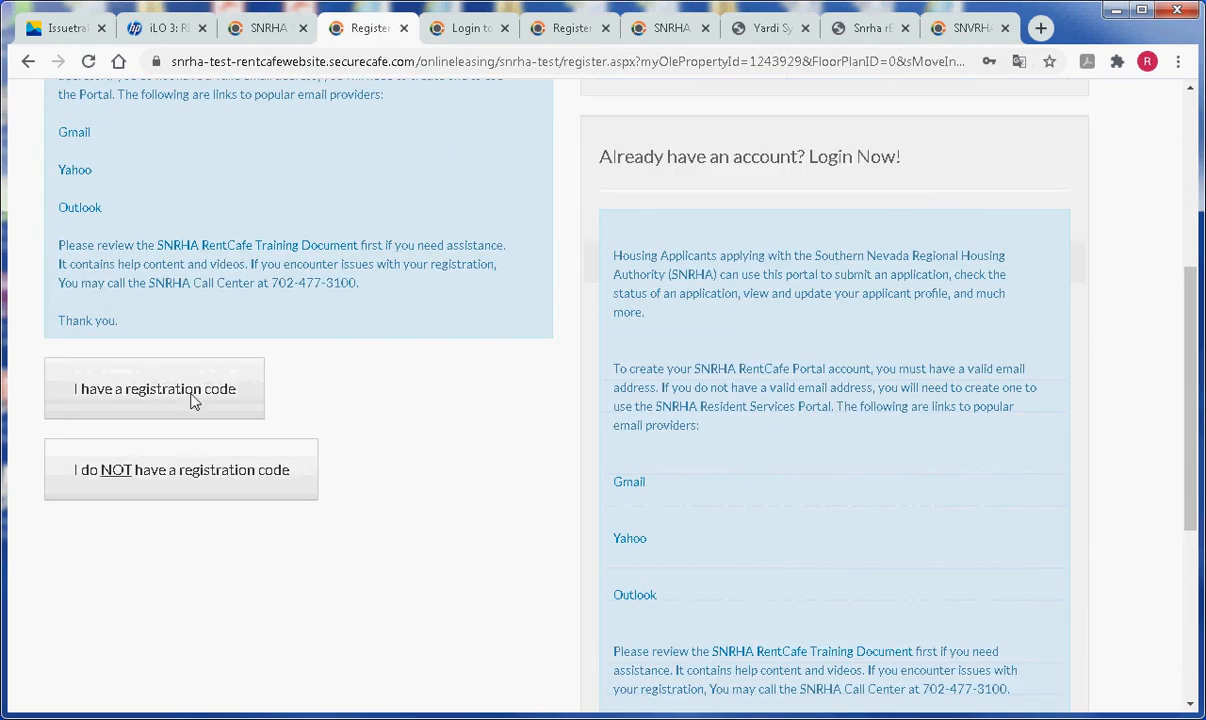
mouse_move(144, 432)
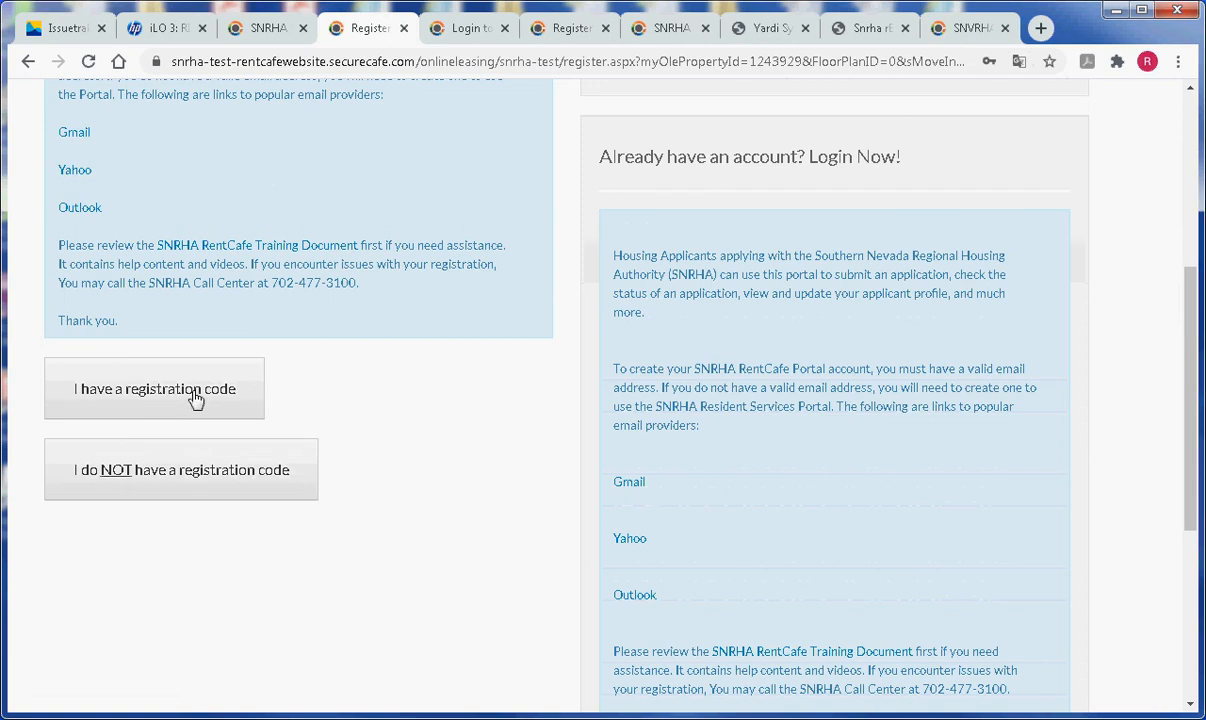
mouse_move(200, 400)
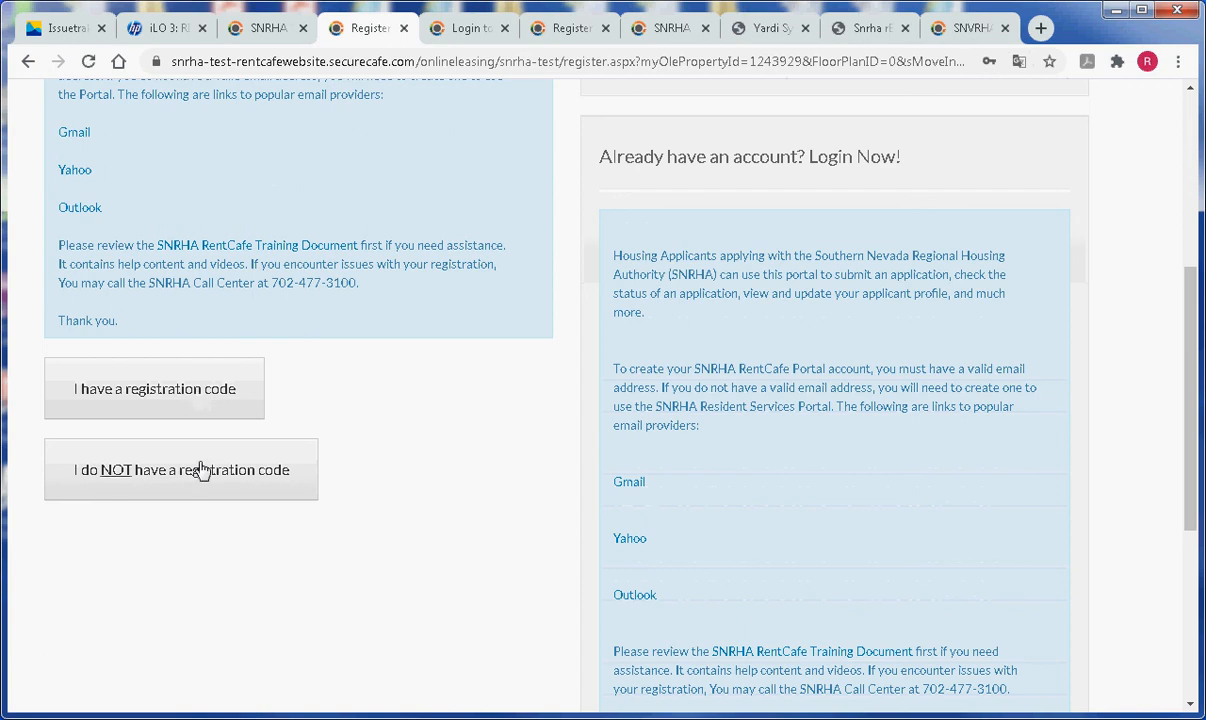
mouse_move(132, 492)
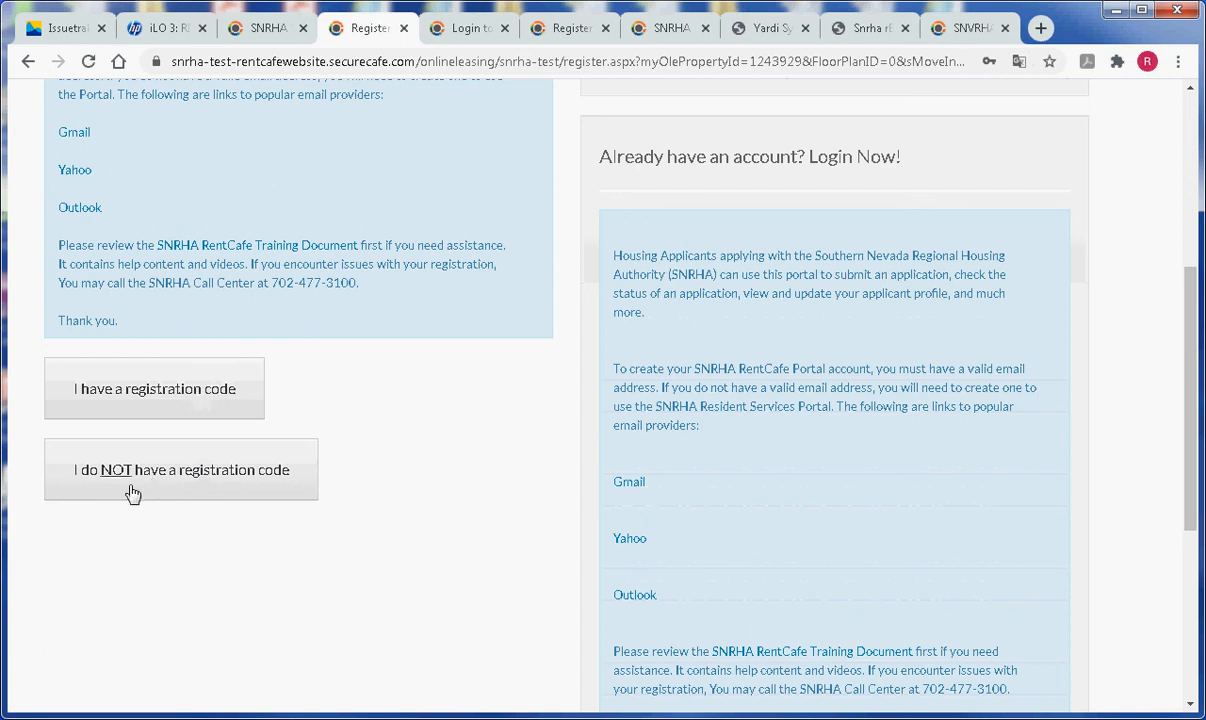
mouse_move(252, 560)
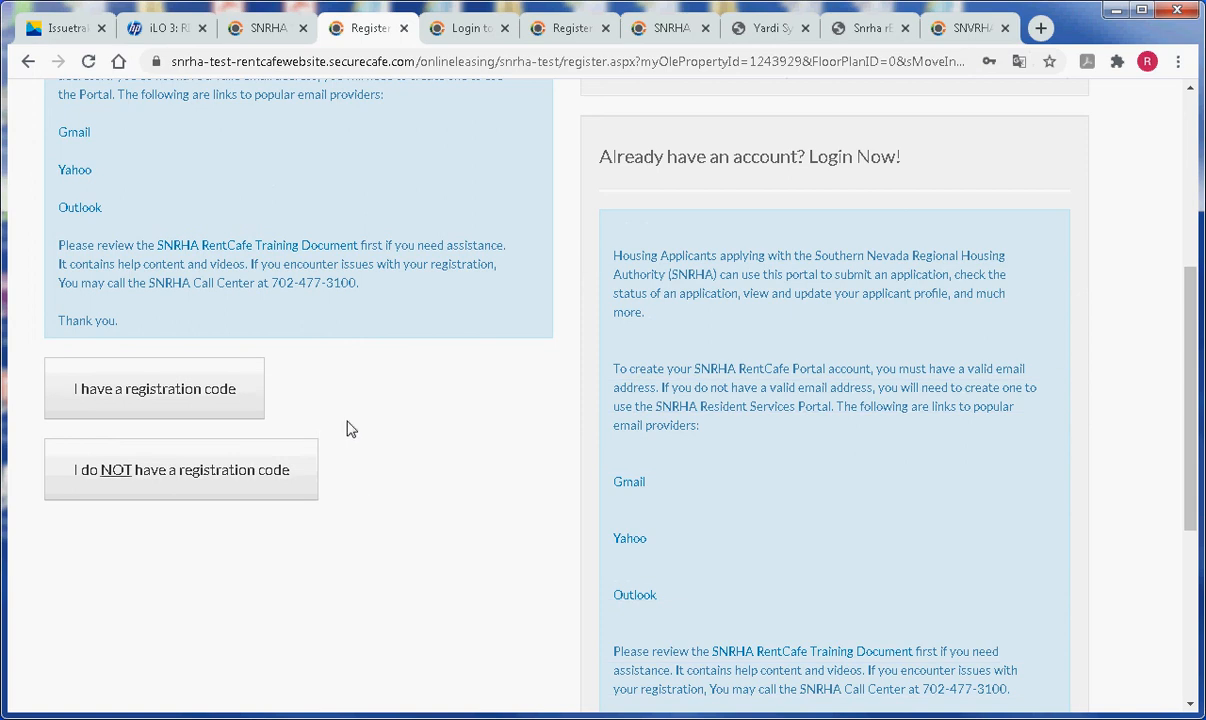
mouse_move(380, 464)
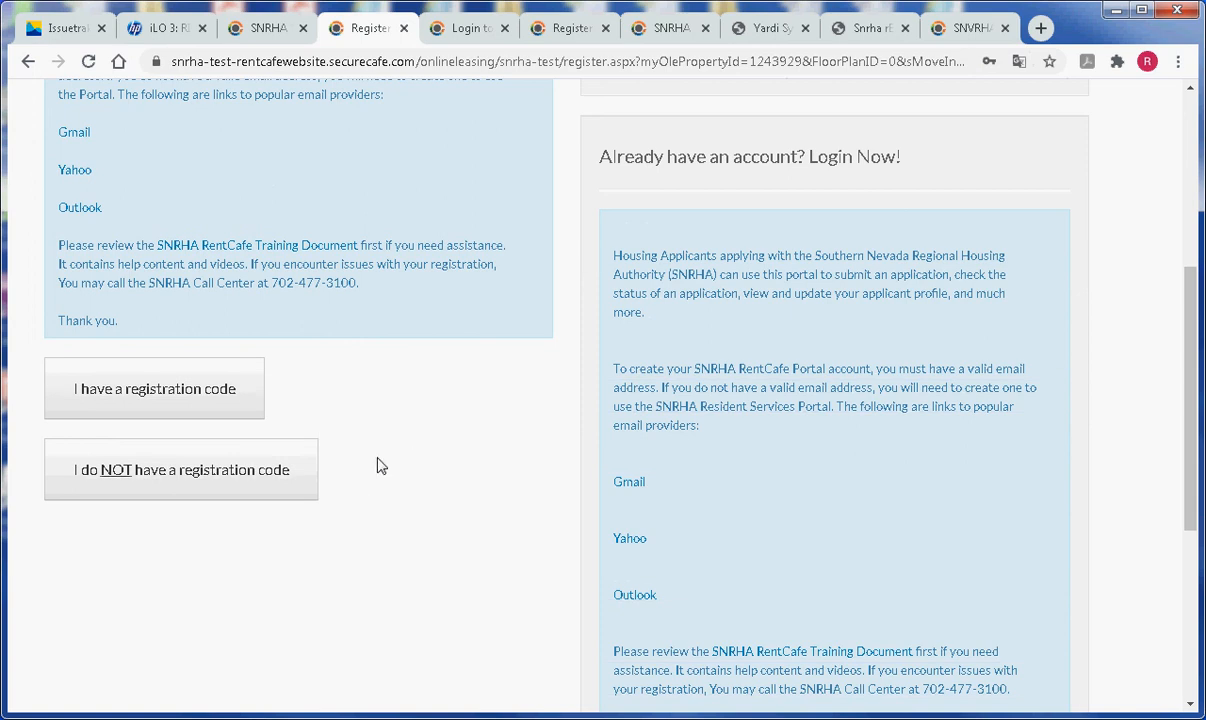
mouse_move(212, 496)
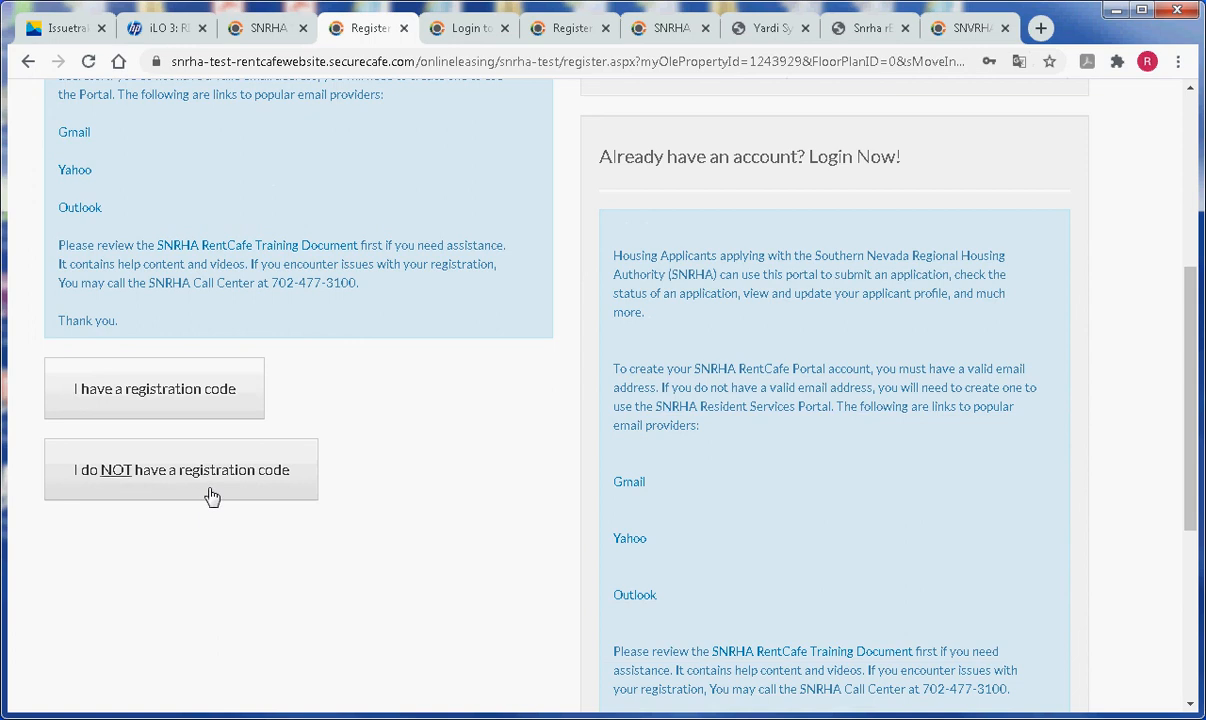
mouse_move(340, 446)
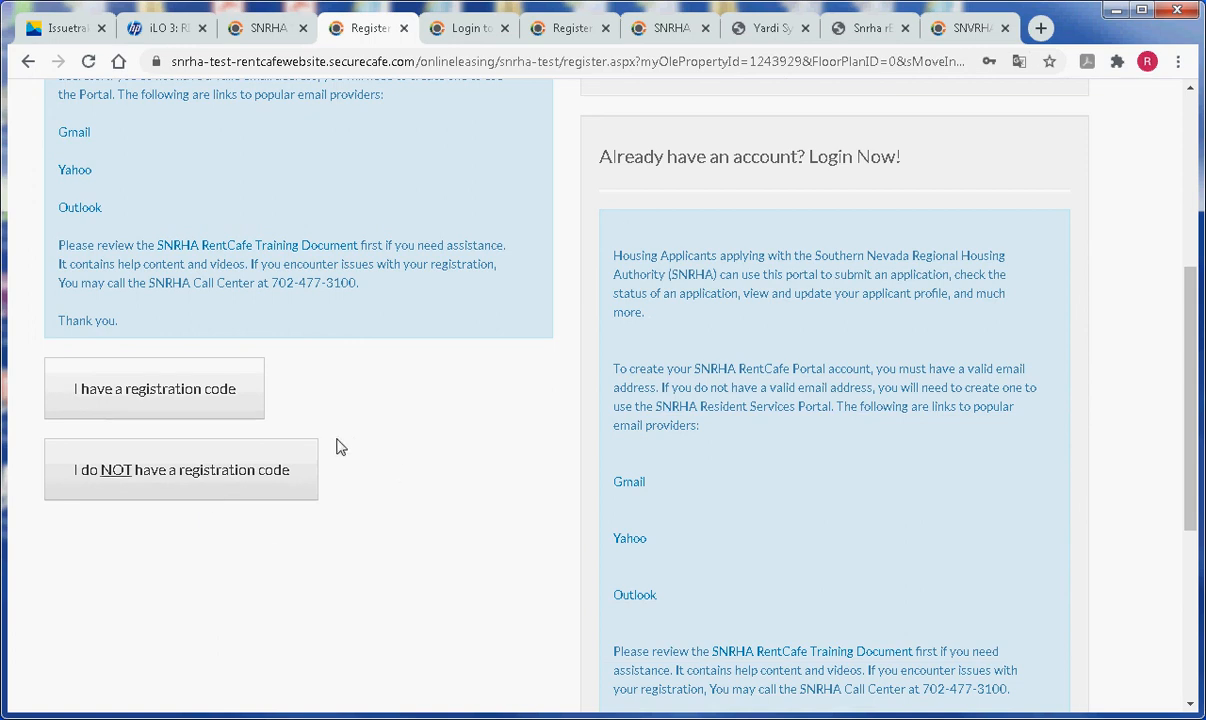
mouse_move(296, 488)
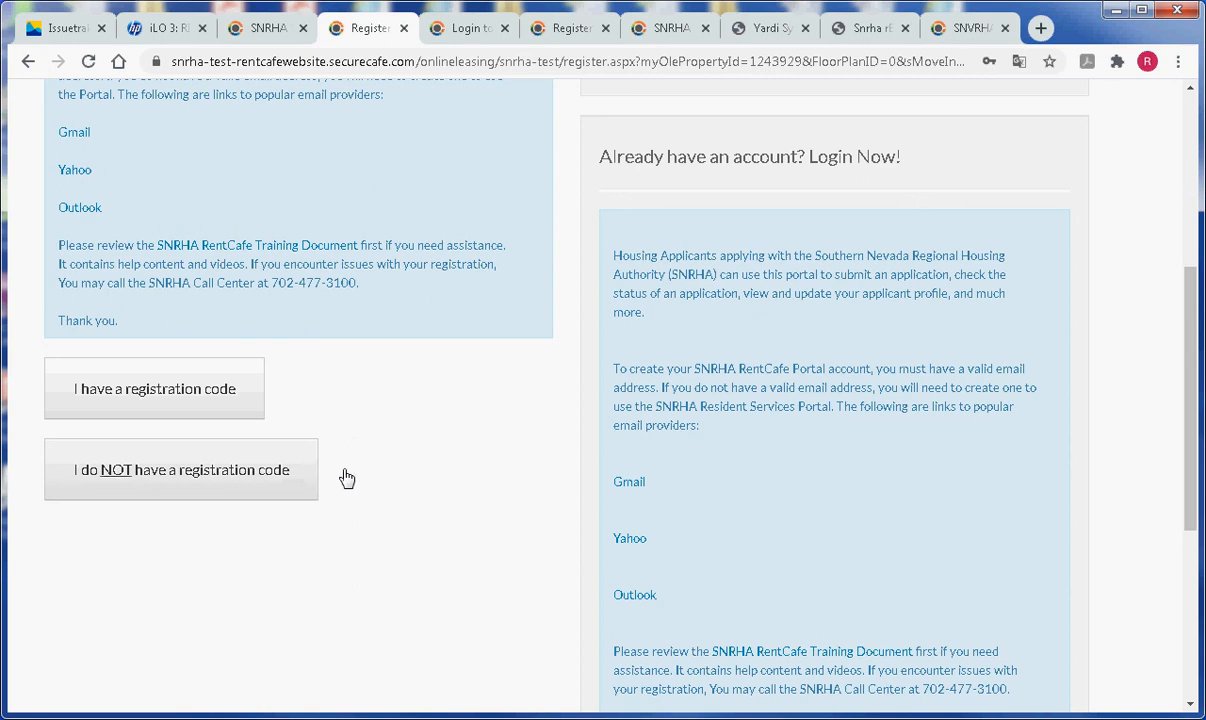
mouse_move(372, 458)
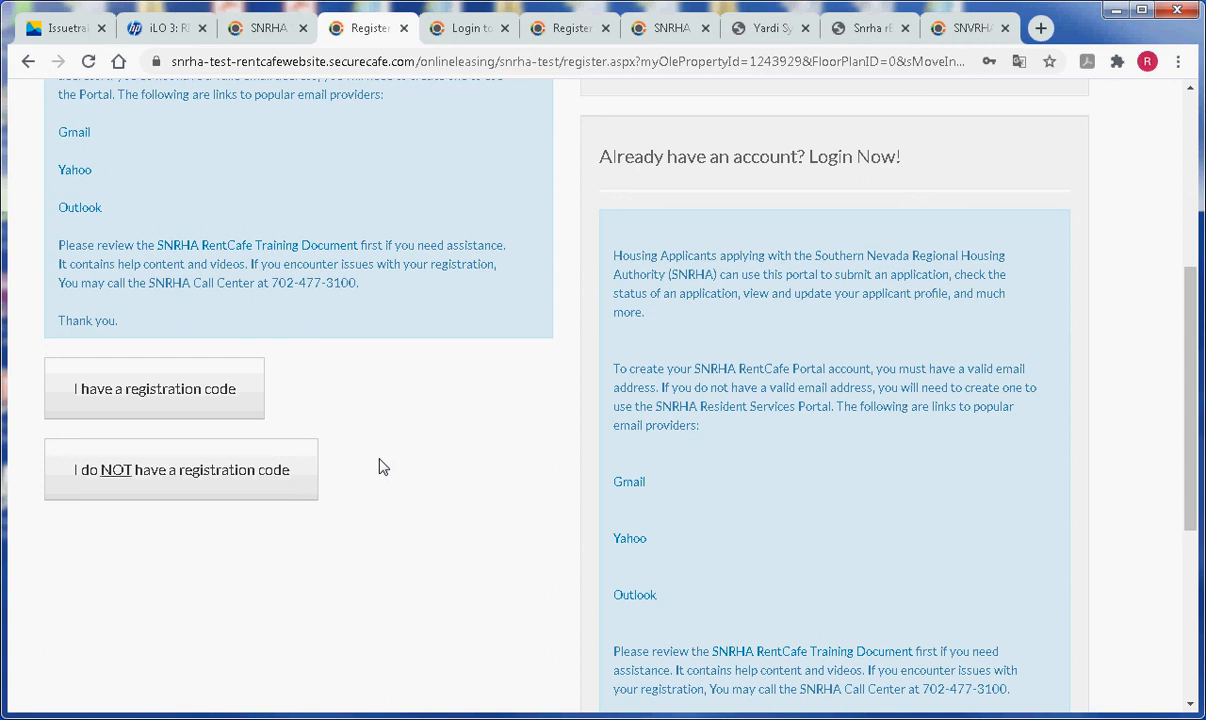
mouse_move(384, 454)
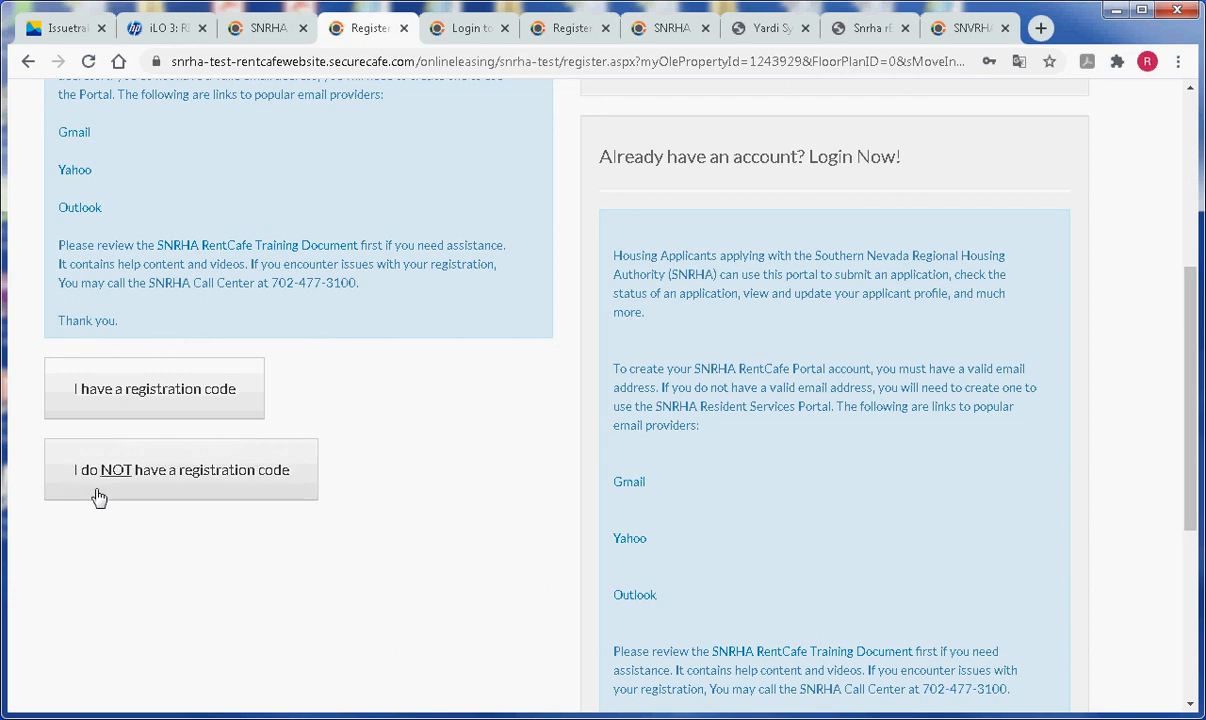
mouse_move(228, 496)
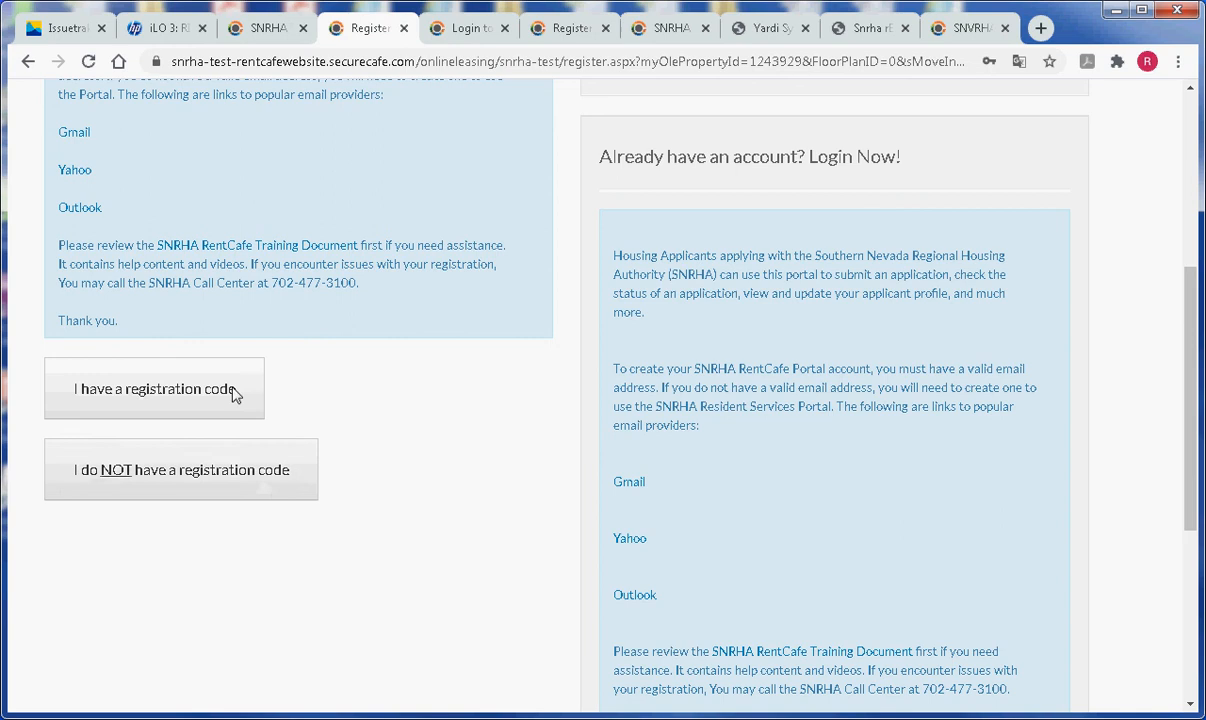
mouse_move(256, 396)
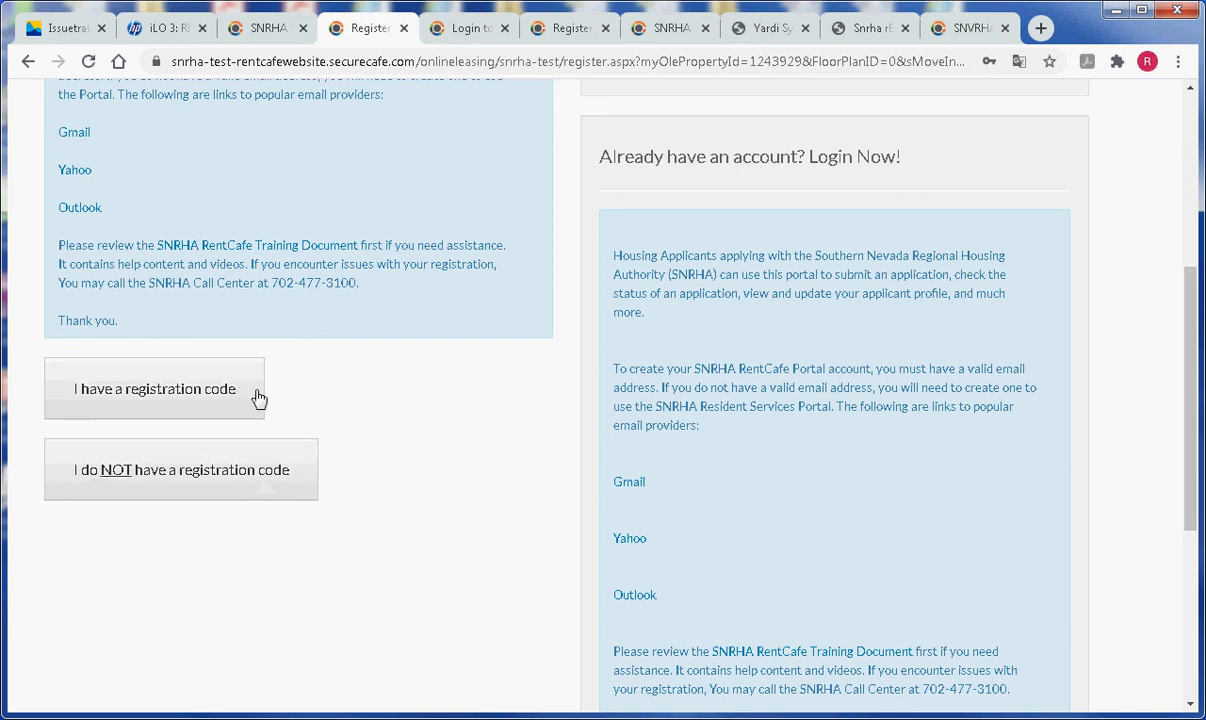
mouse_move(290, 378)
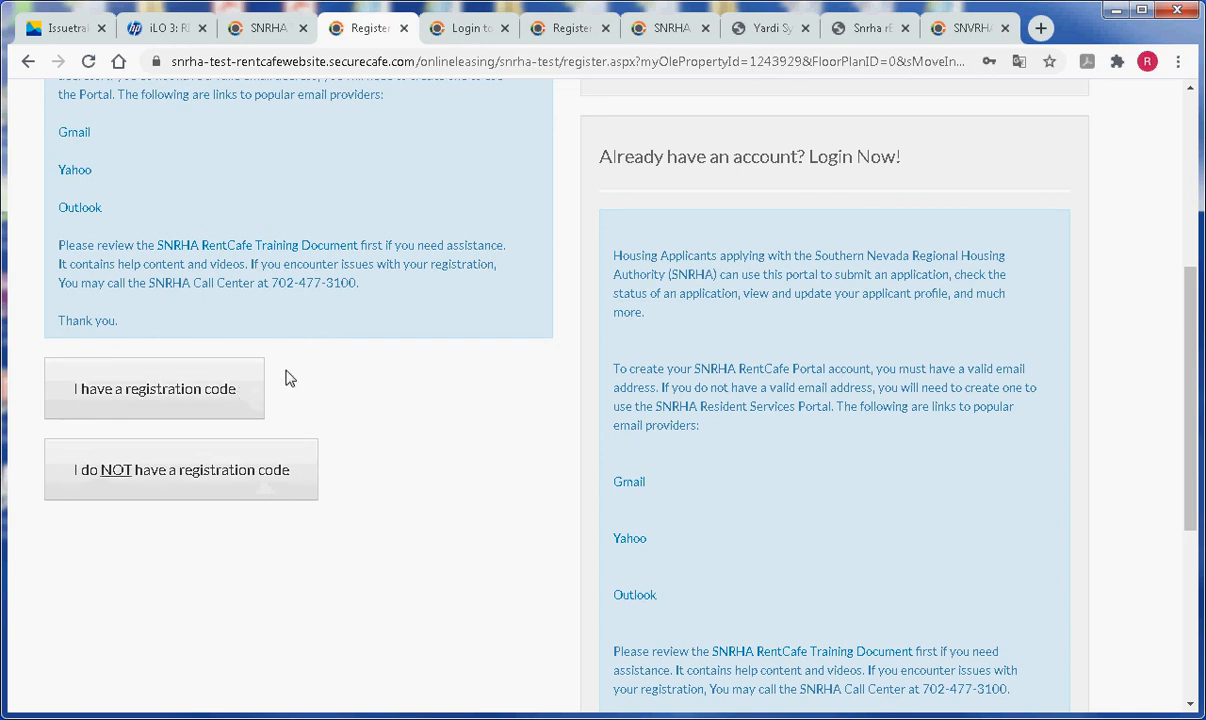
mouse_move(250, 400)
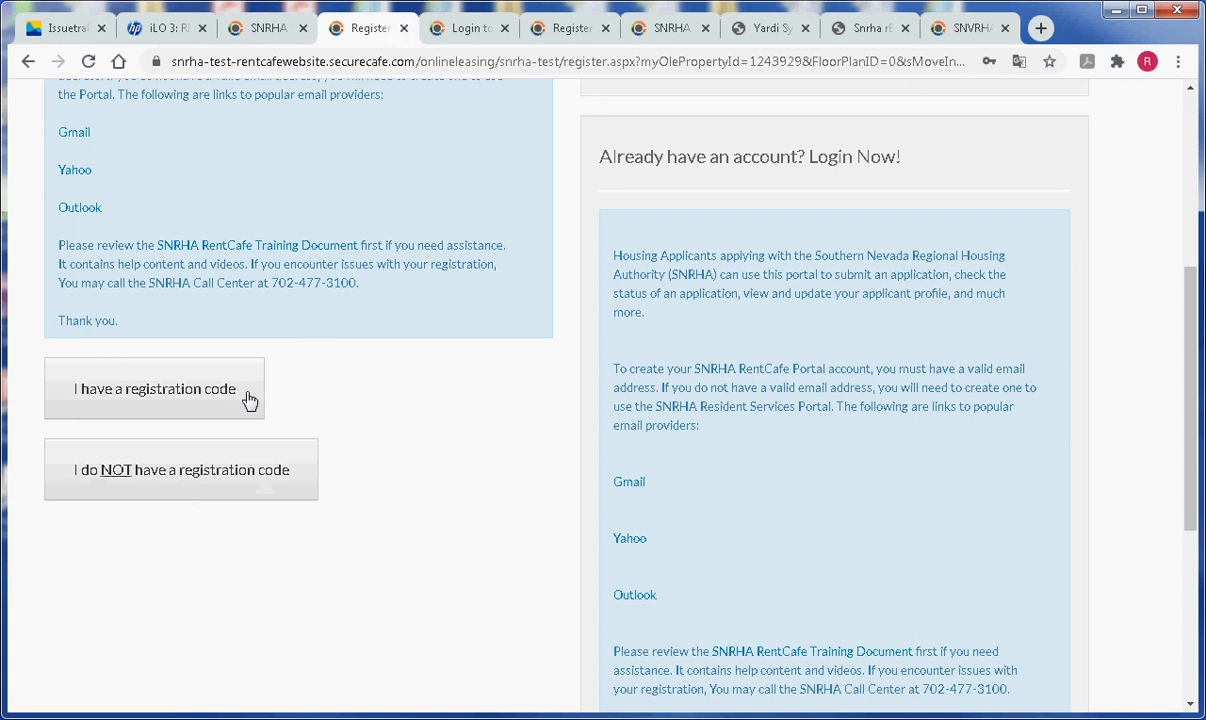
mouse_move(280, 488)
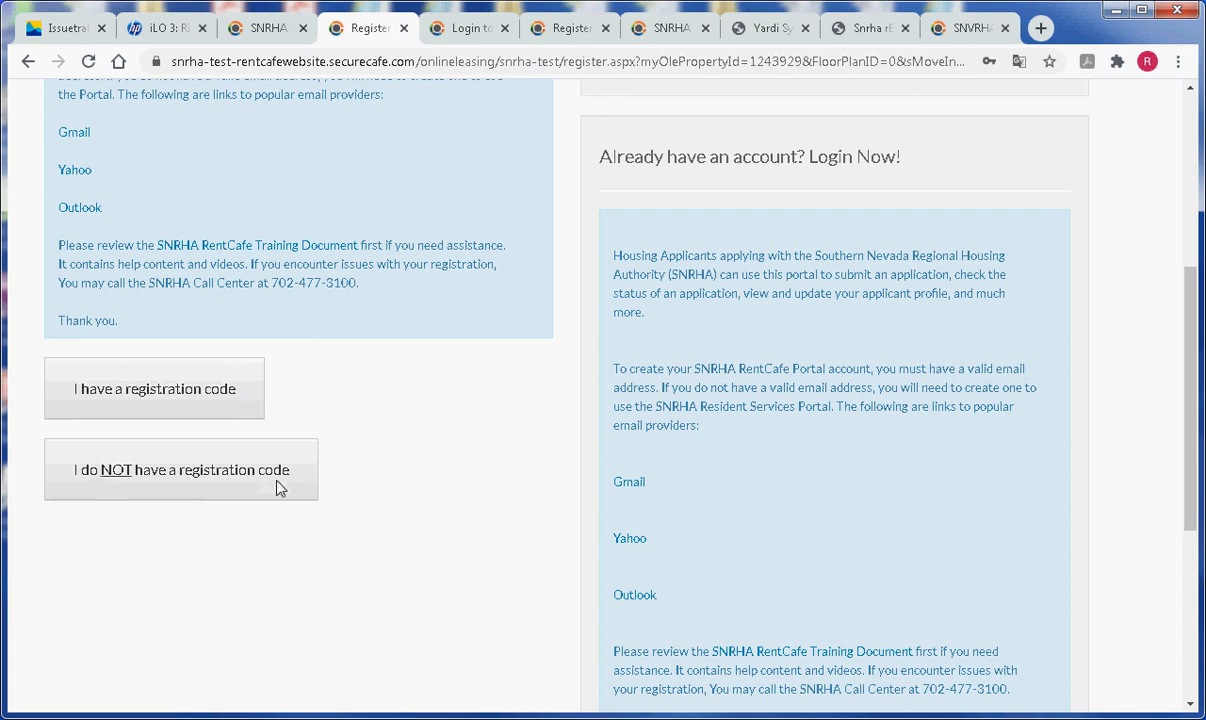
mouse_move(176, 488)
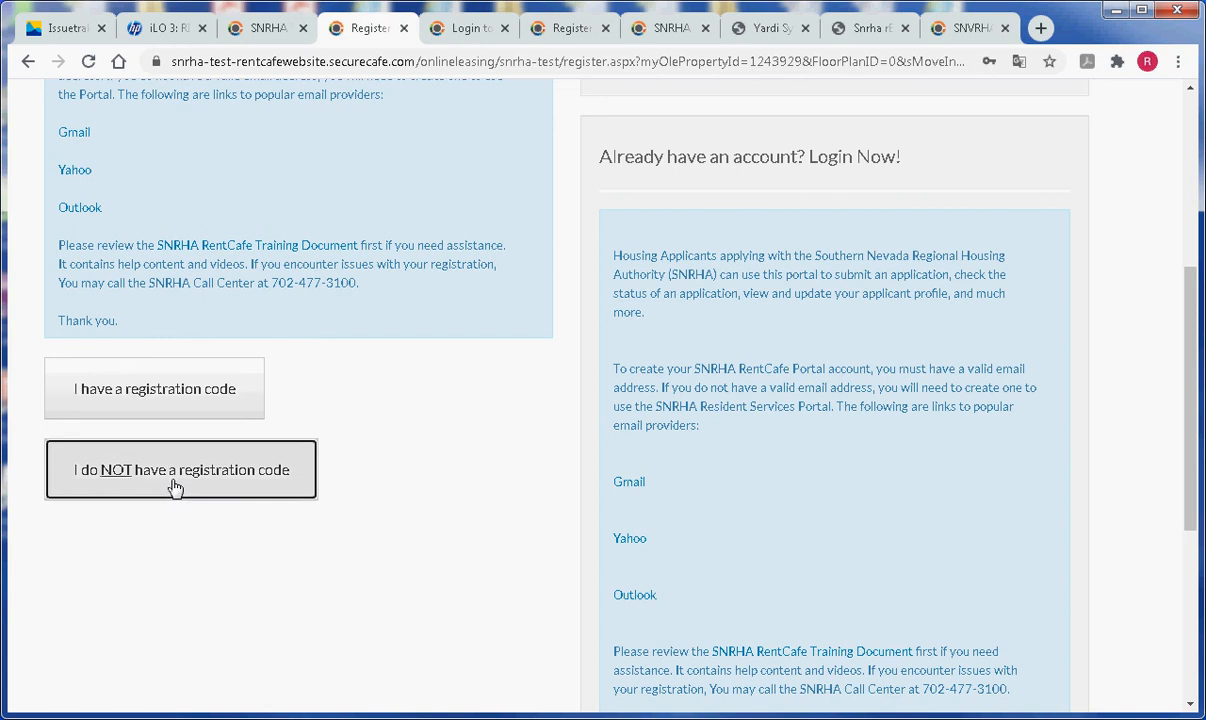
left_click(180, 468)
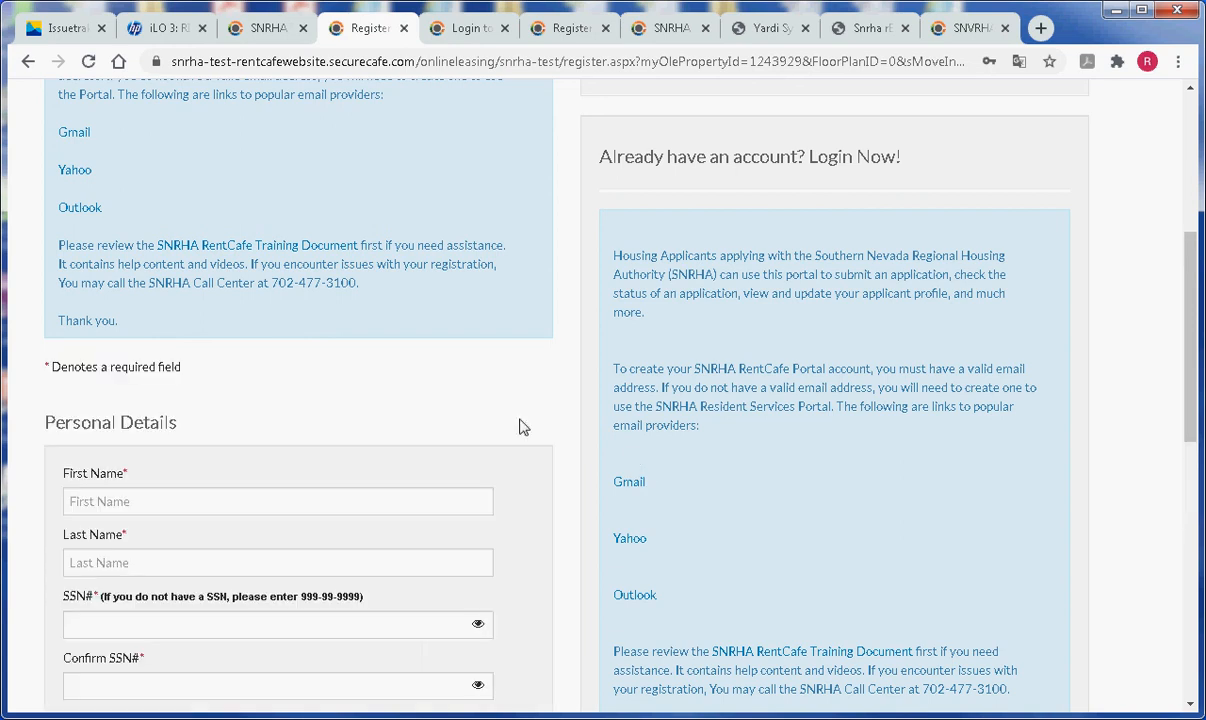
scroll("down", 3)
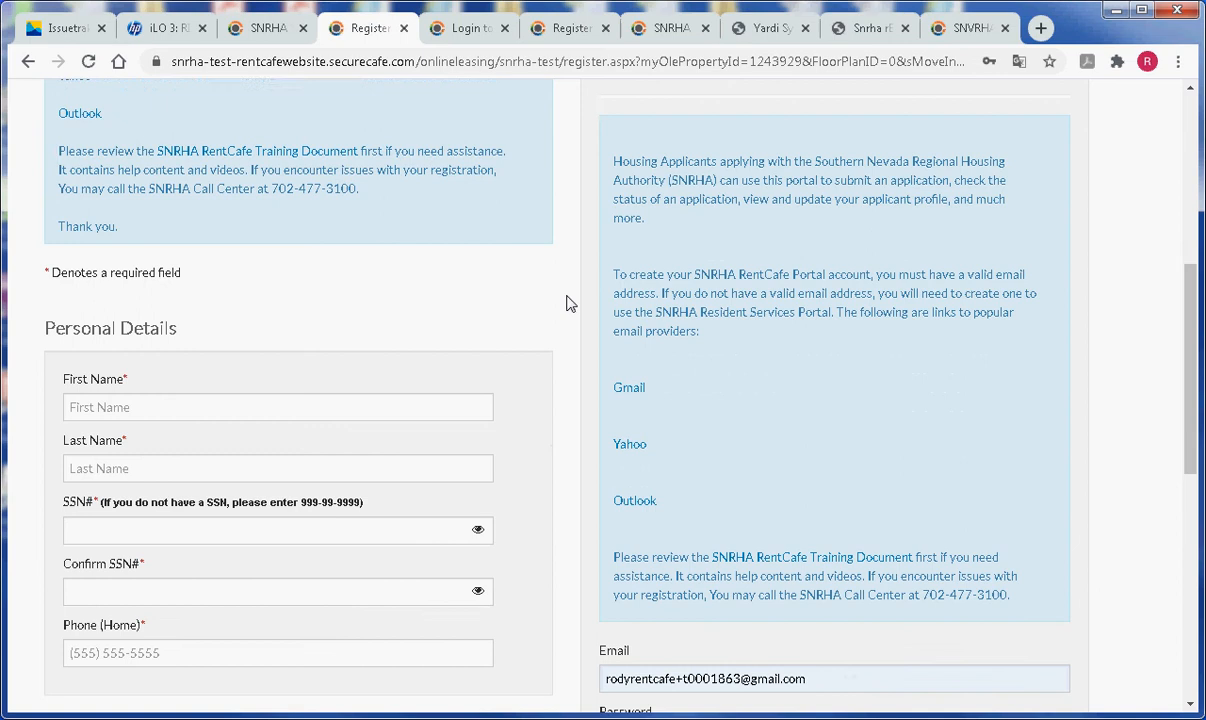
scroll("down", 3)
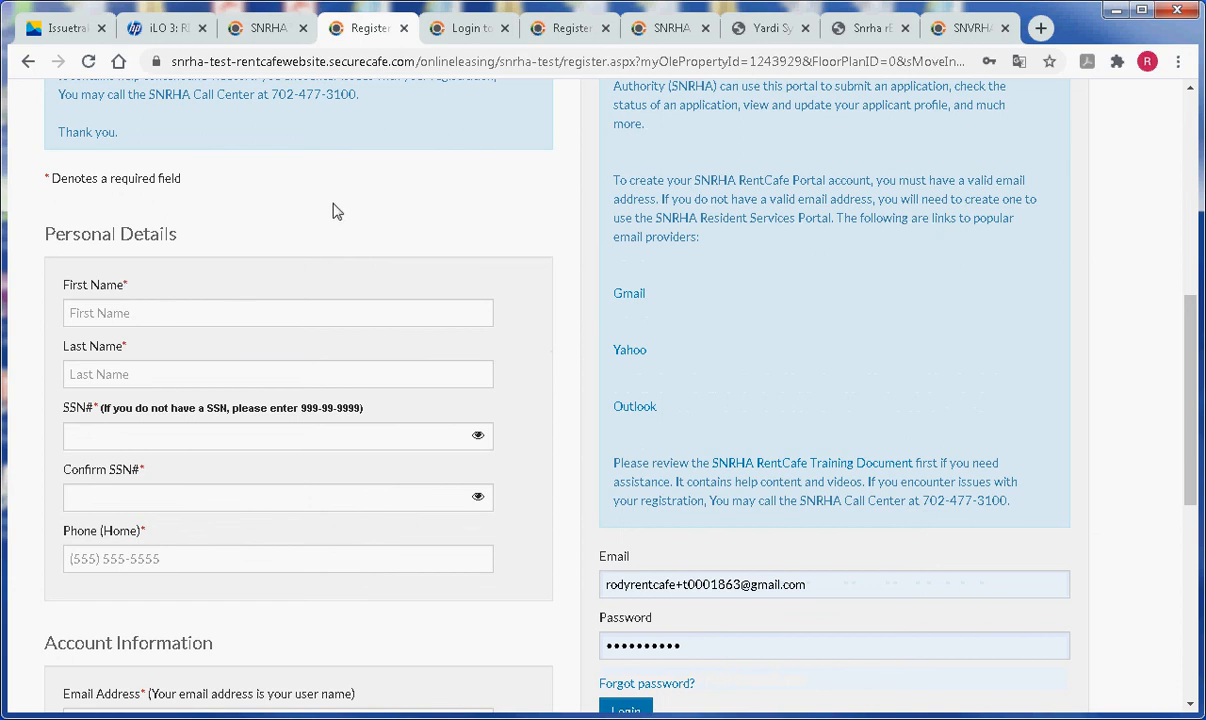
scroll("down", 3)
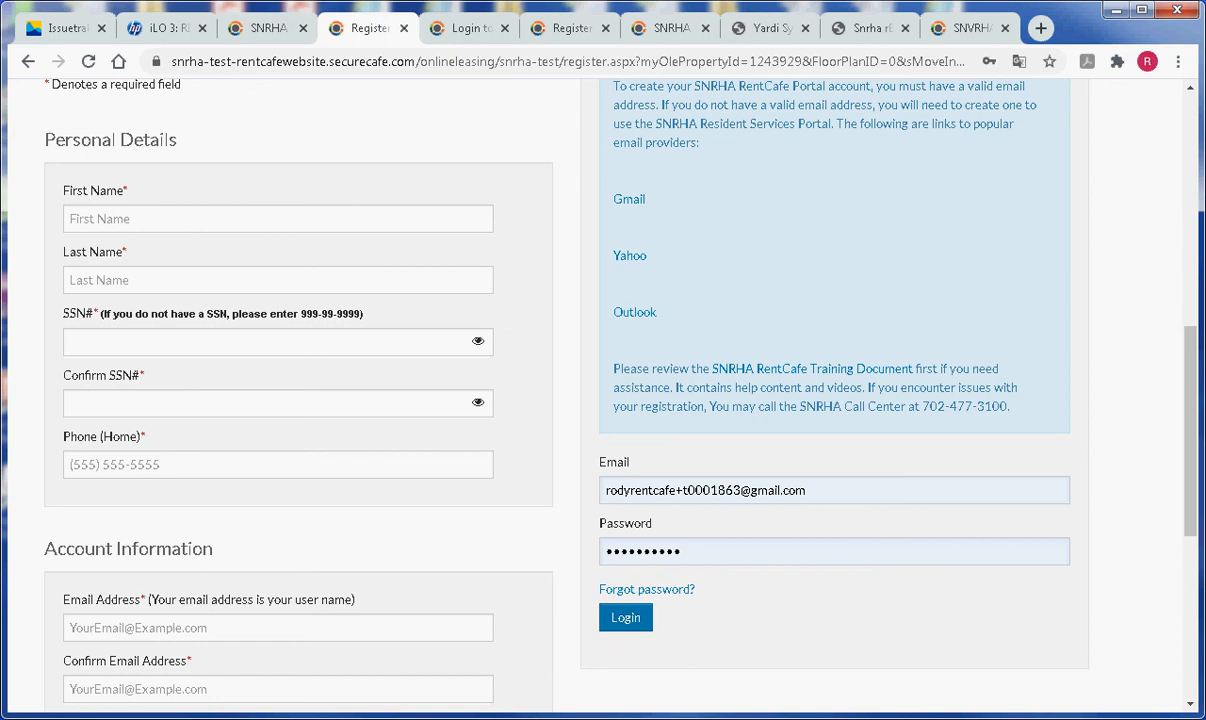
scroll("down", 3)
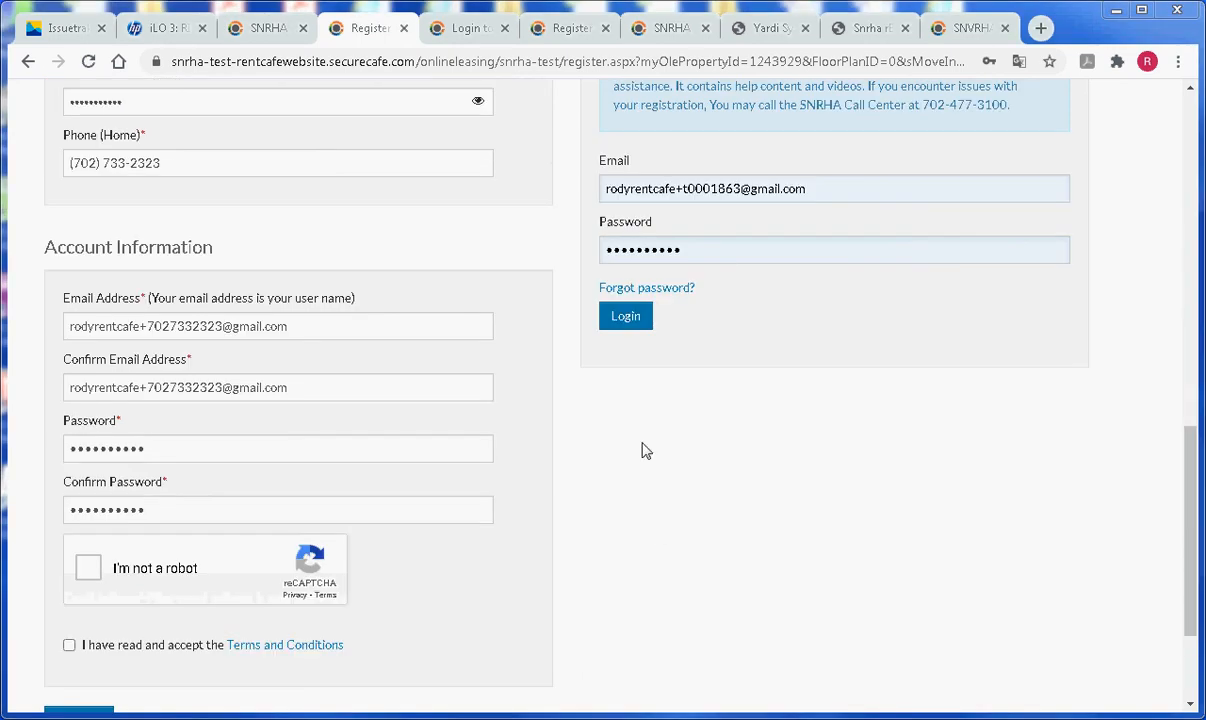
mouse_move(848, 516)
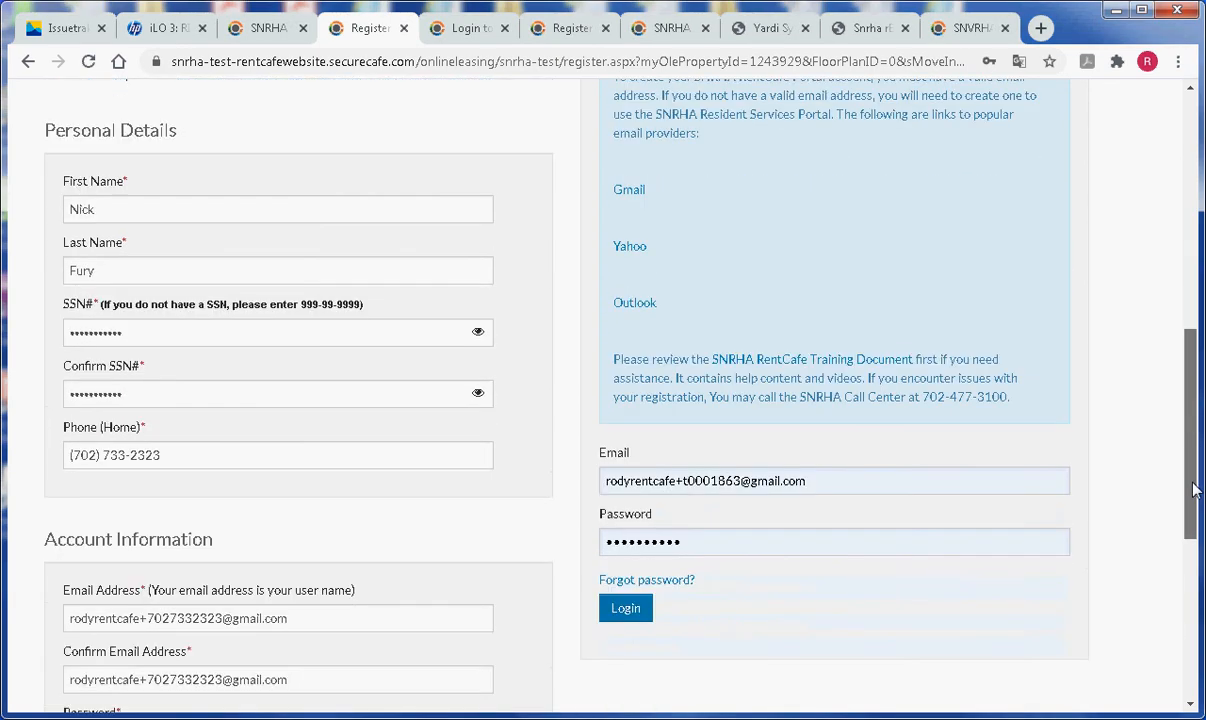
scroll("down", 3)
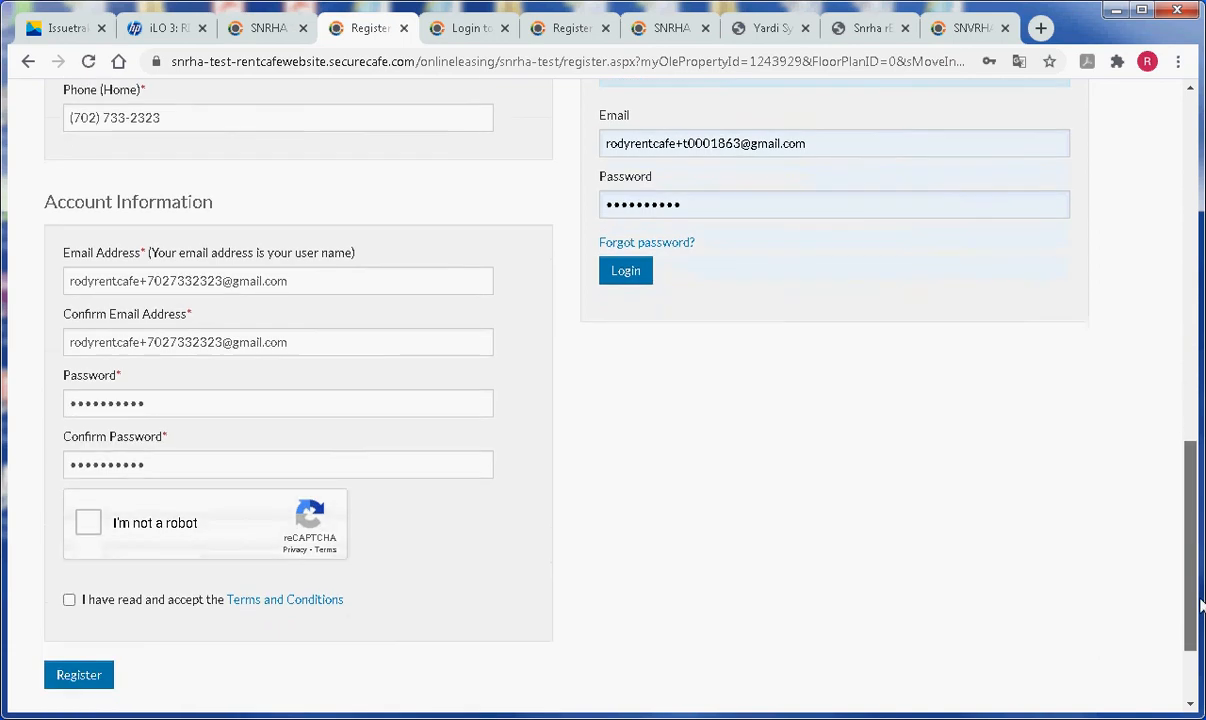
scroll("down", 3)
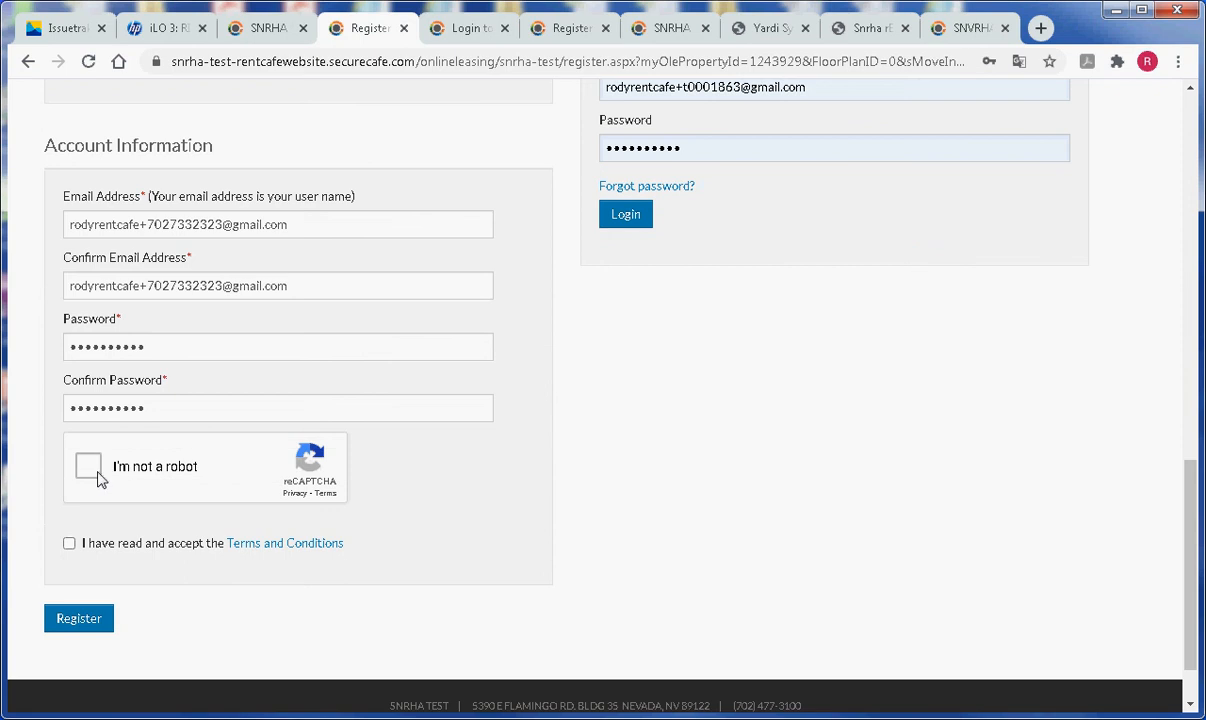
left_click(88, 466)
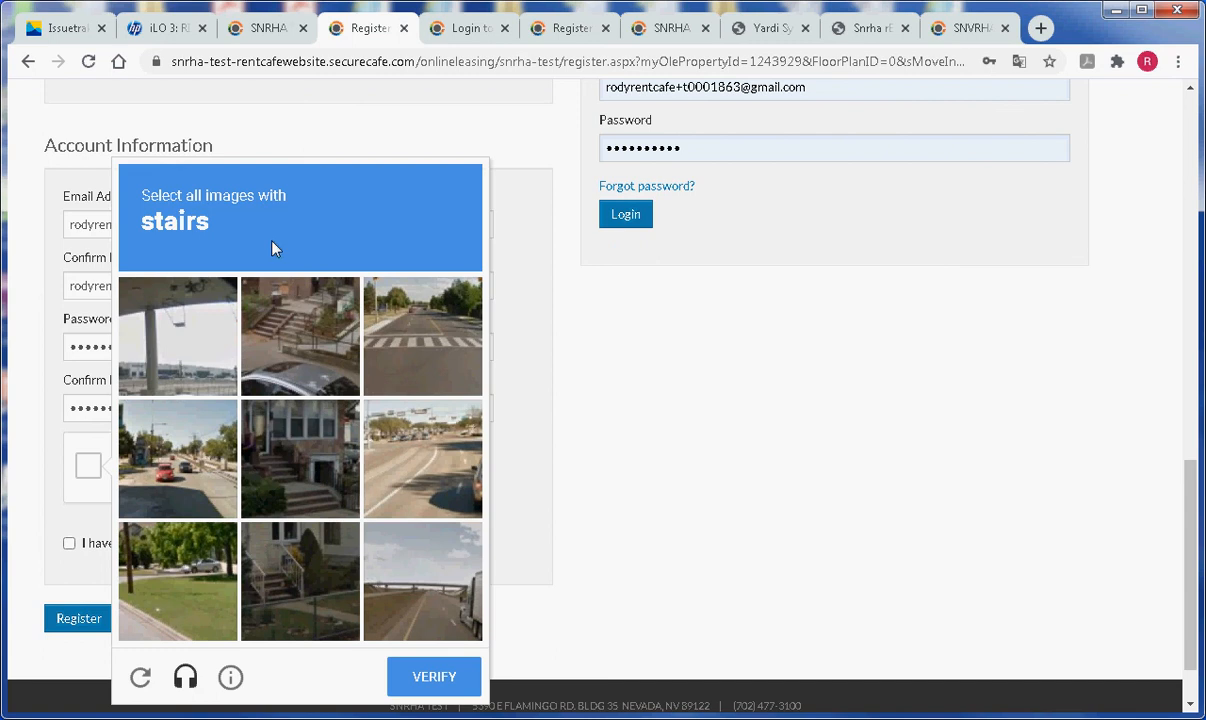
mouse_move(320, 240)
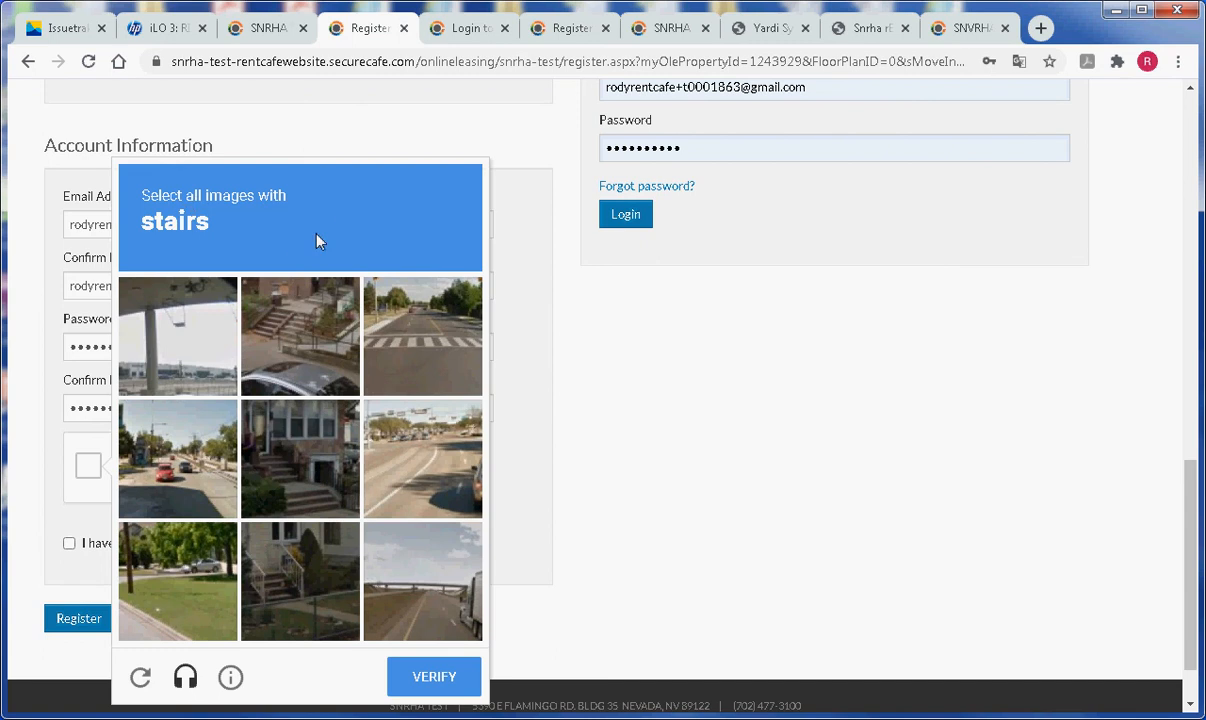
mouse_move(196, 214)
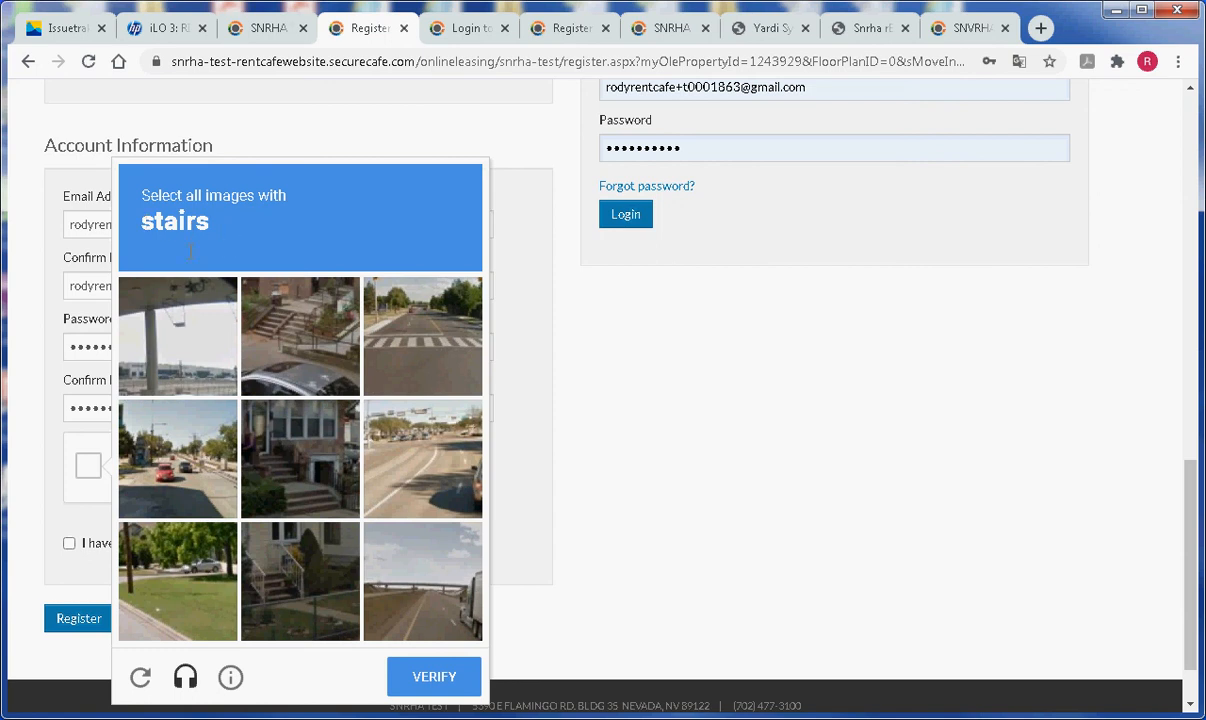
mouse_move(276, 368)
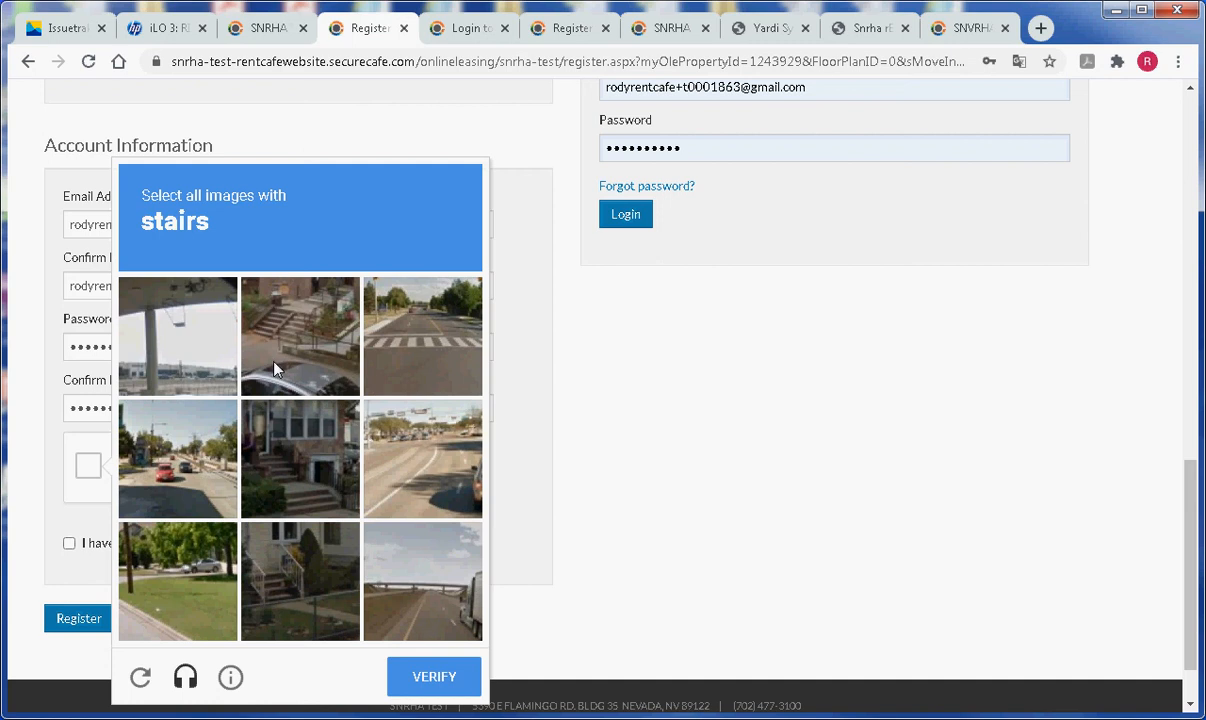
Select the two reCAPTCHA tiles showing stairs and verify the challenge.
left_click(300, 458)
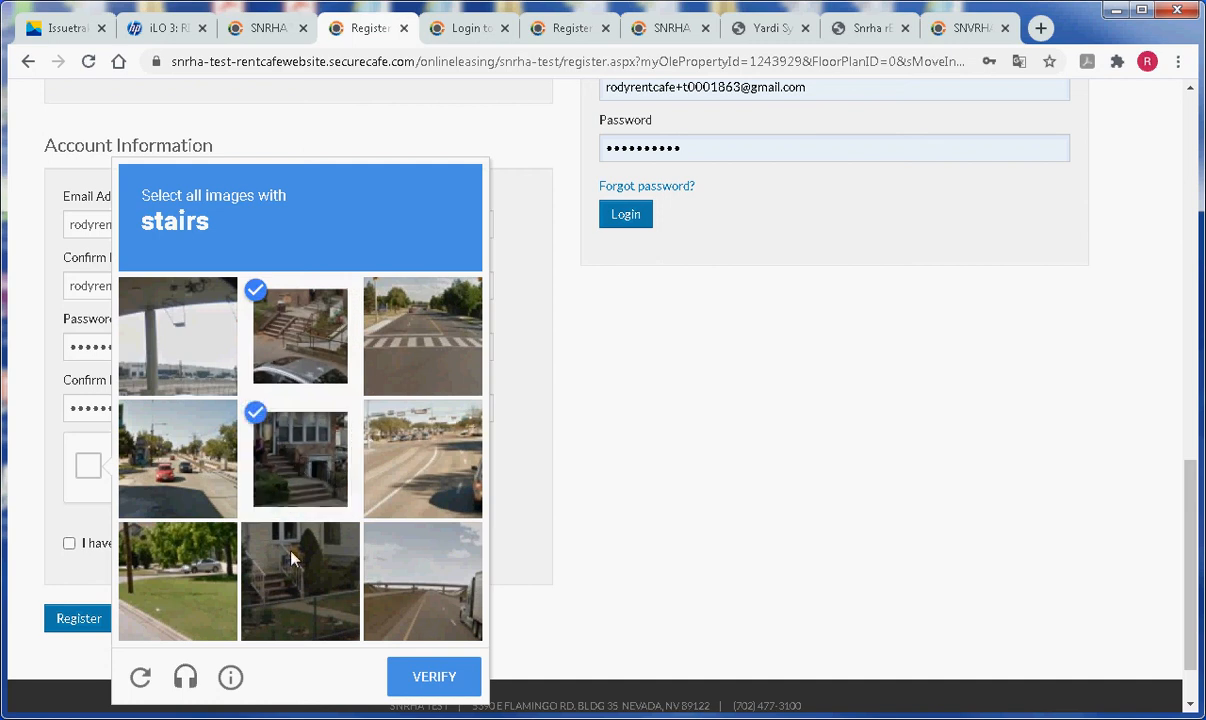
left_click(300, 580)
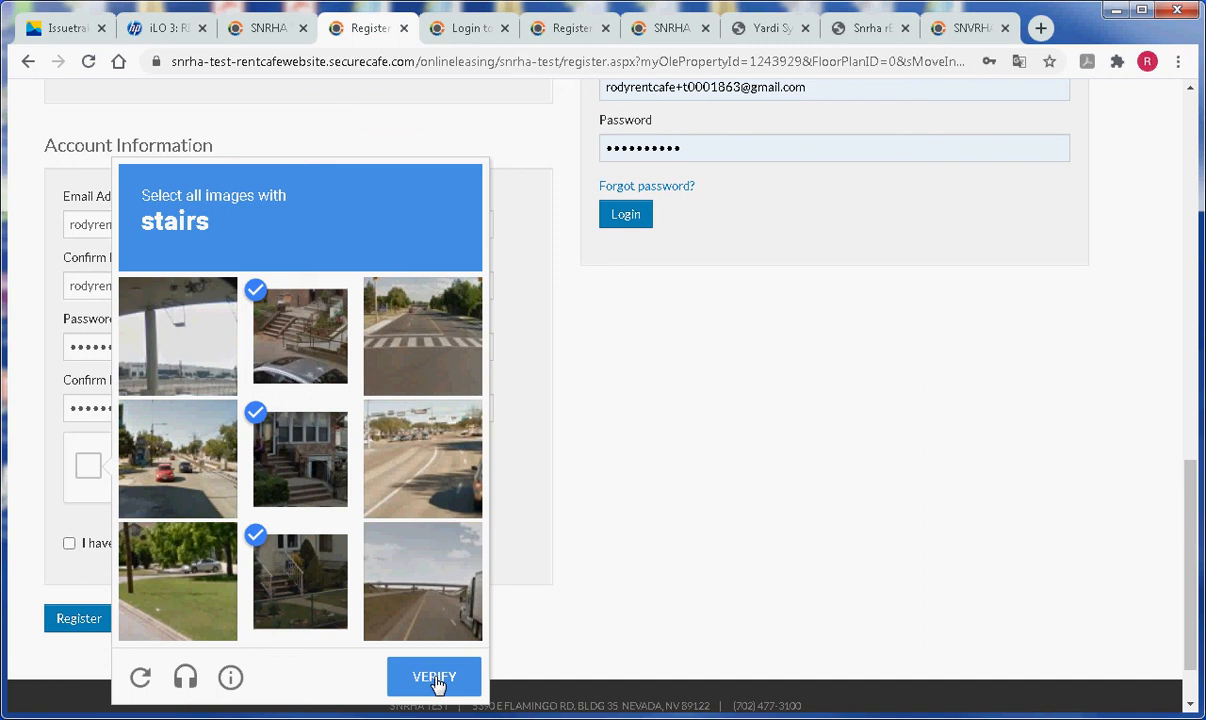
left_click(434, 676)
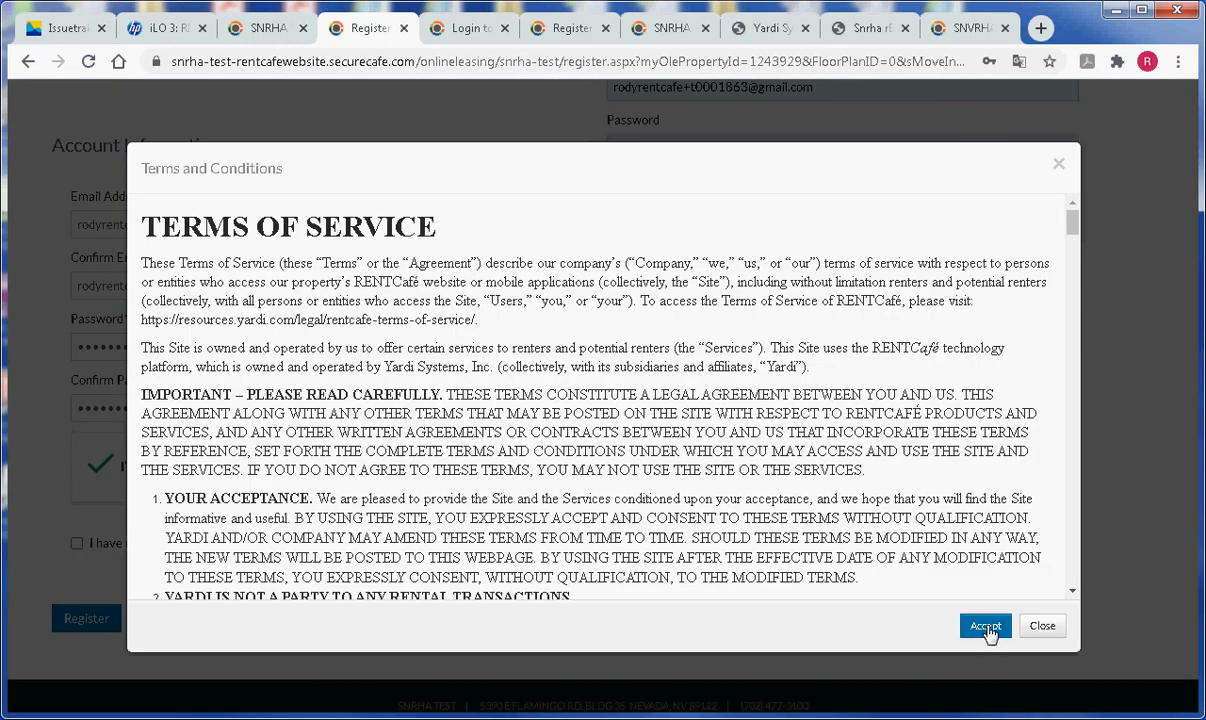
Accept the Terms of Service and submit Register to reach the 50058 application language page.
left_click(984, 624)
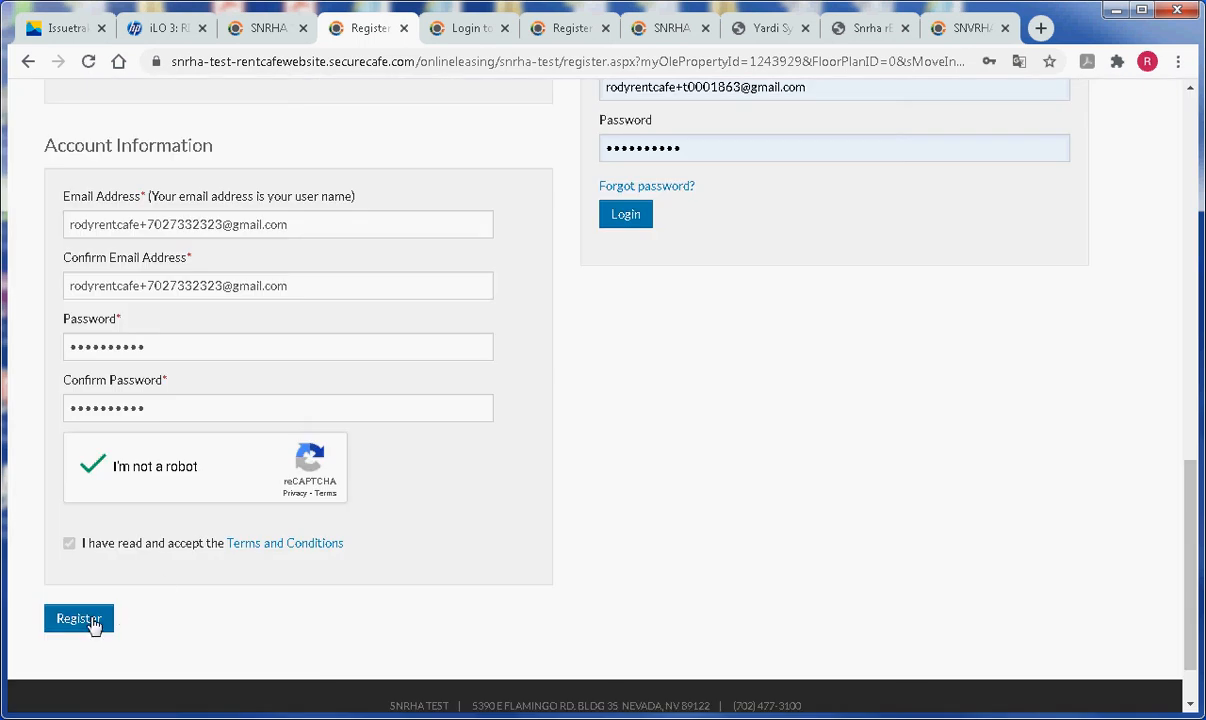
left_click(78, 618)
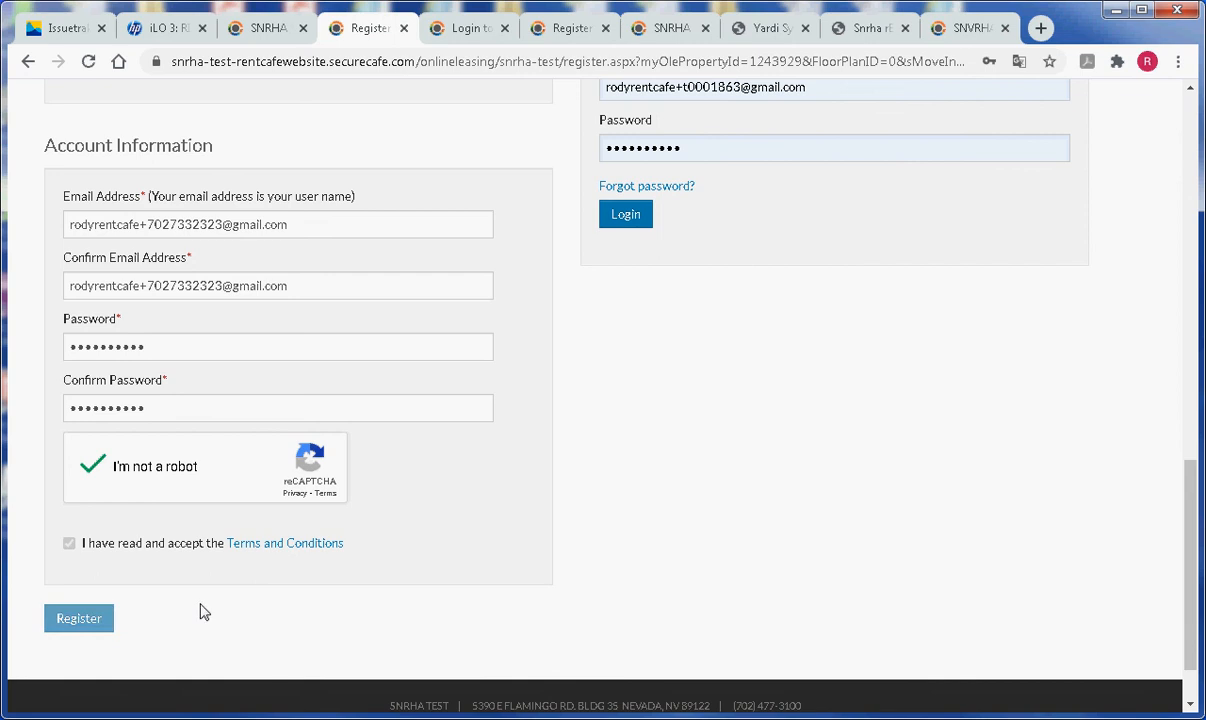
left_click(624, 212)
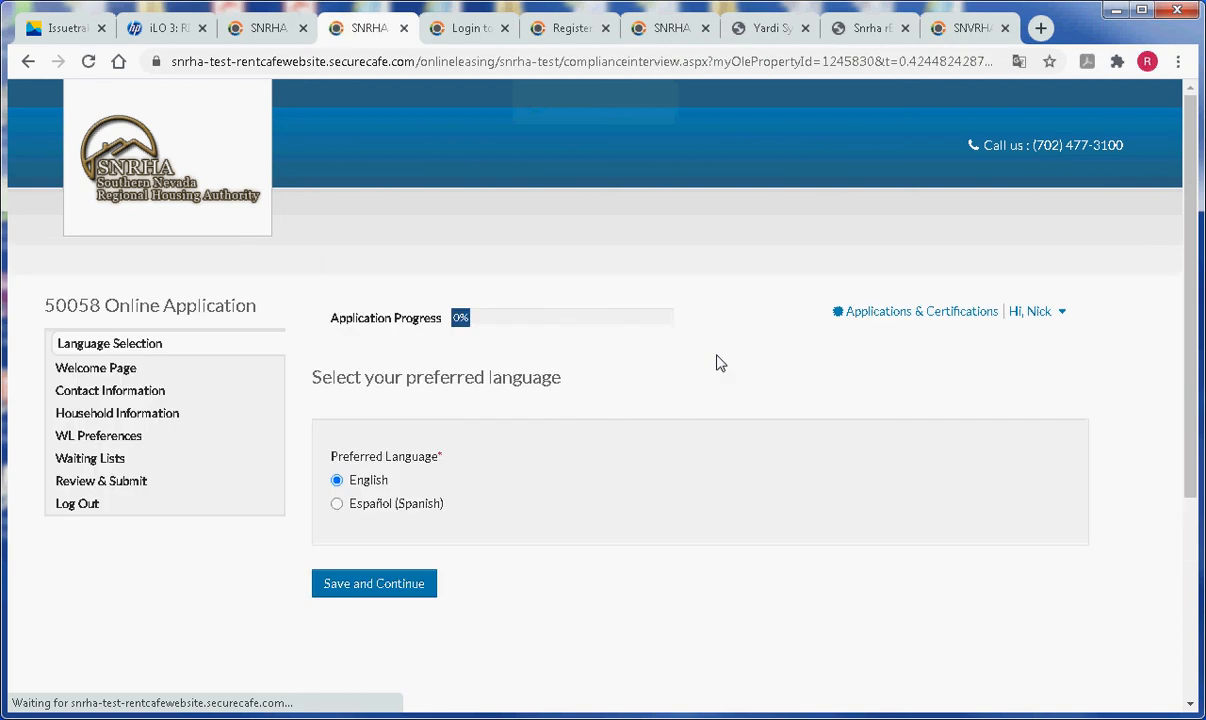
mouse_move(548, 254)
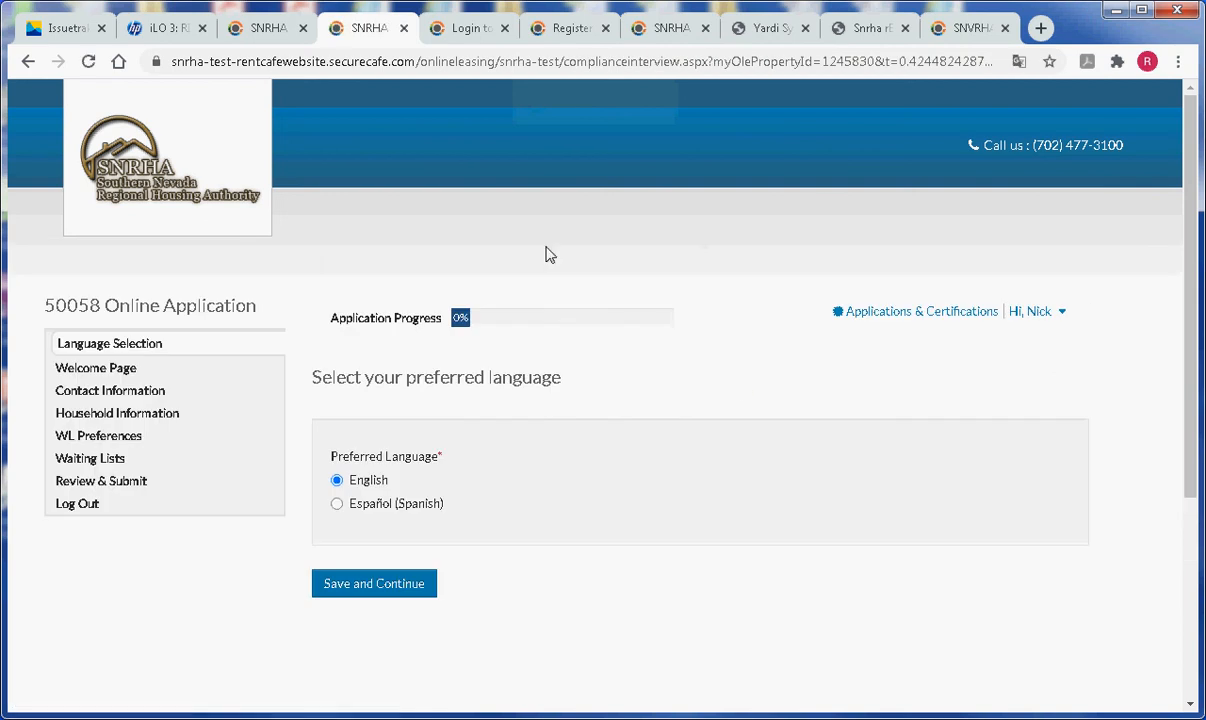
mouse_move(284, 360)
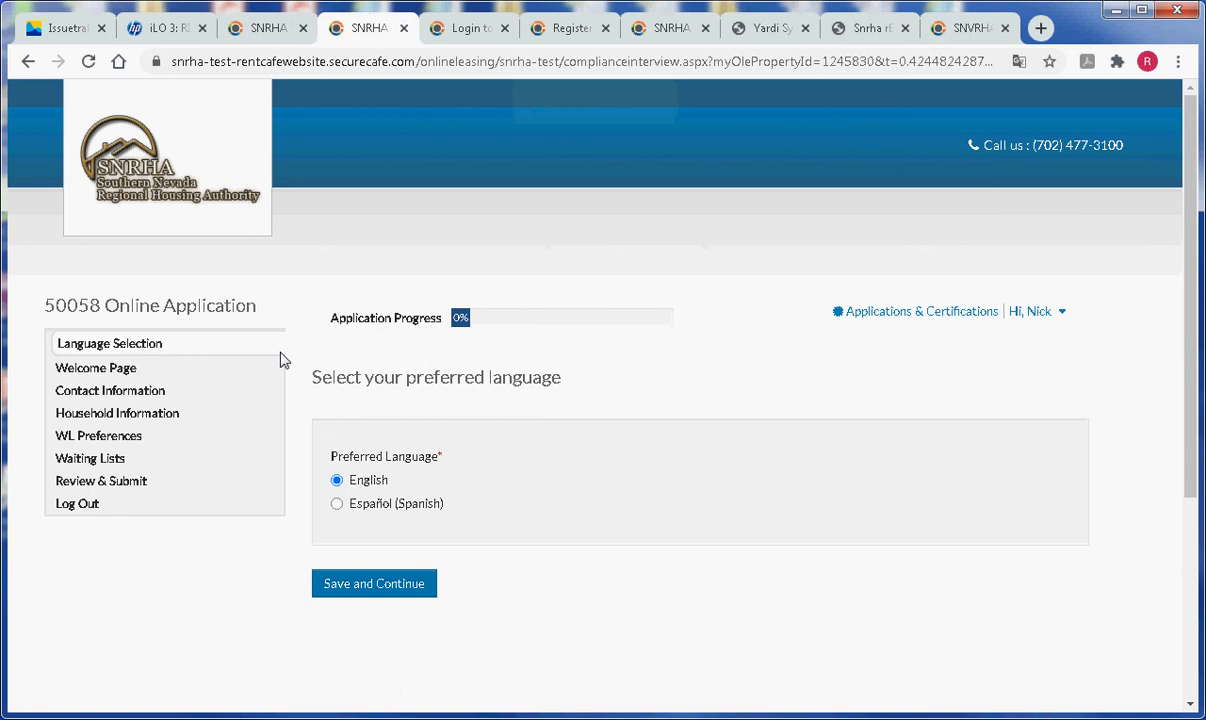
mouse_move(284, 308)
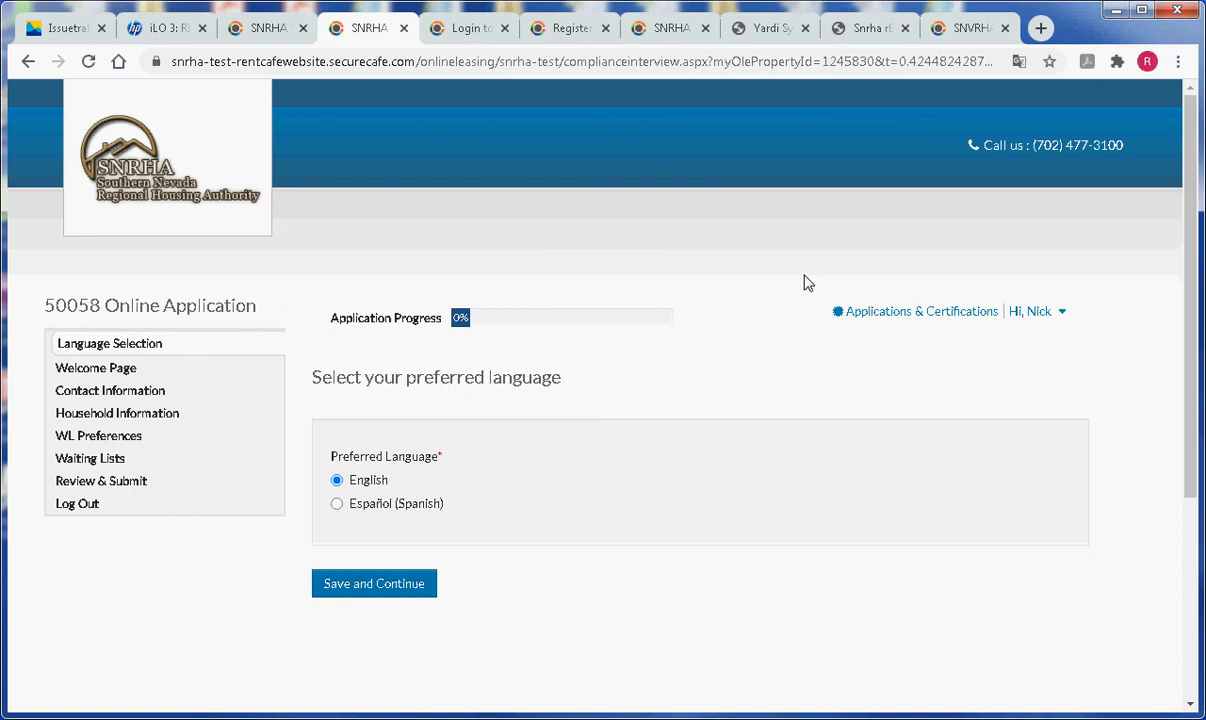
mouse_move(670, 256)
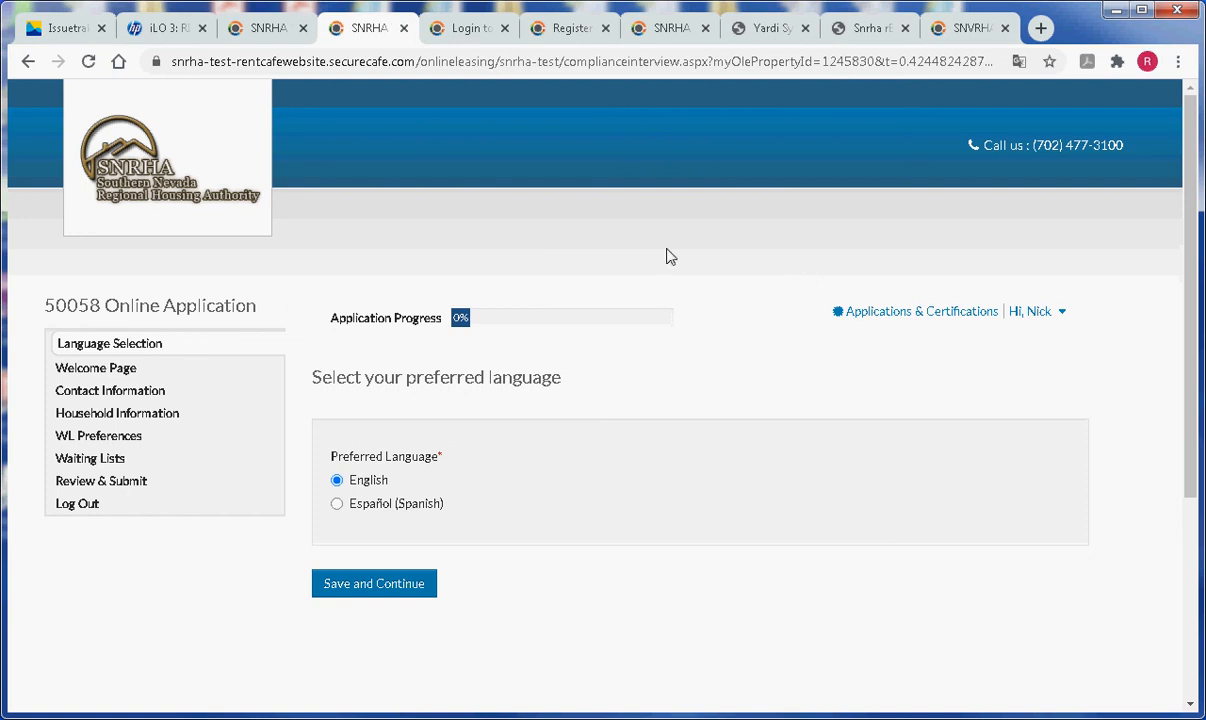
mouse_move(78, 322)
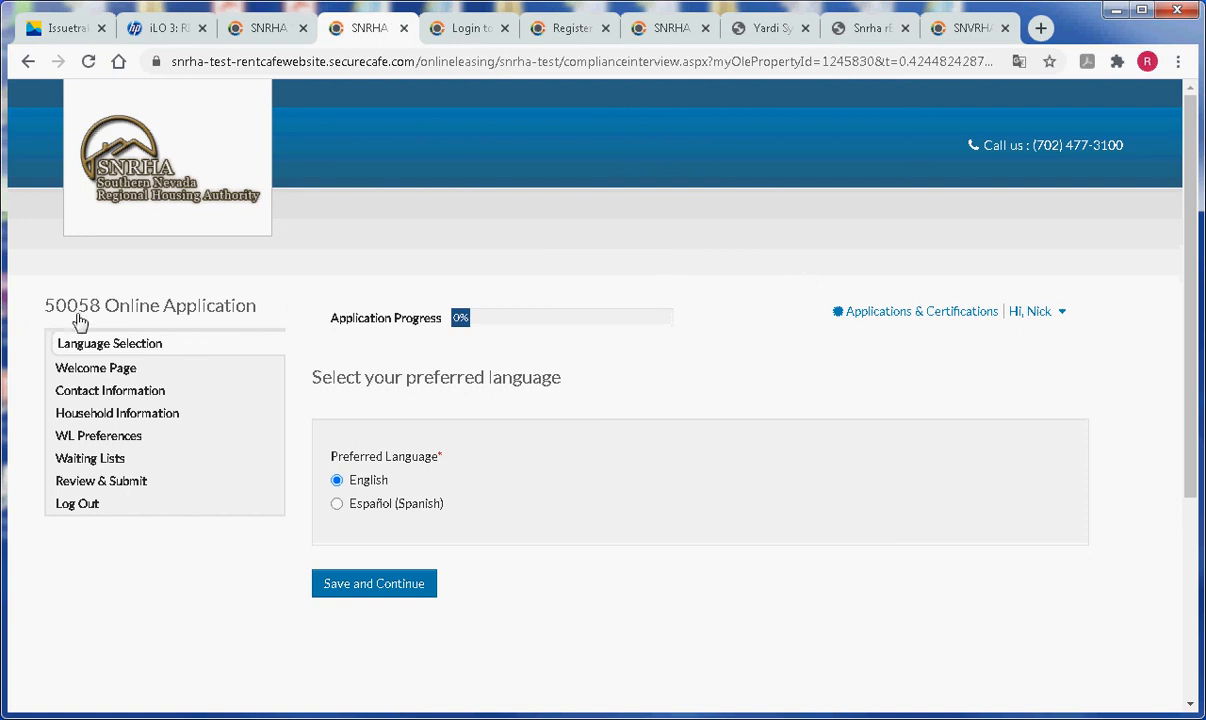
mouse_move(272, 310)
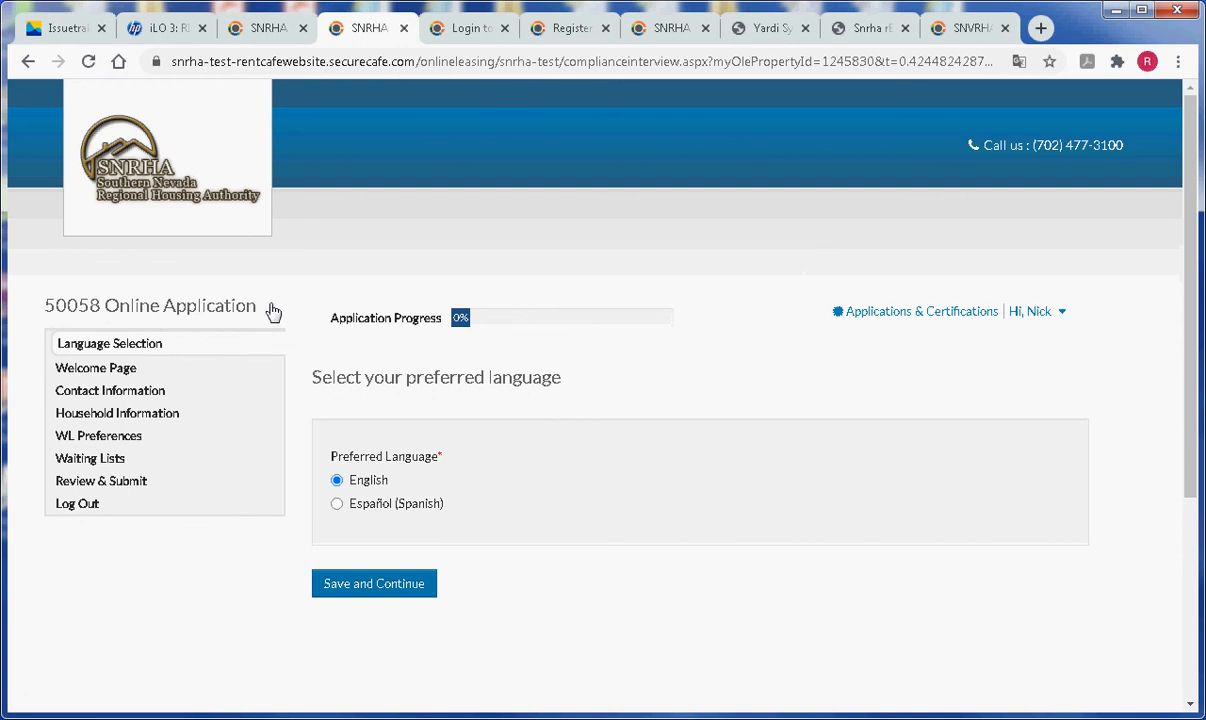
mouse_move(602, 386)
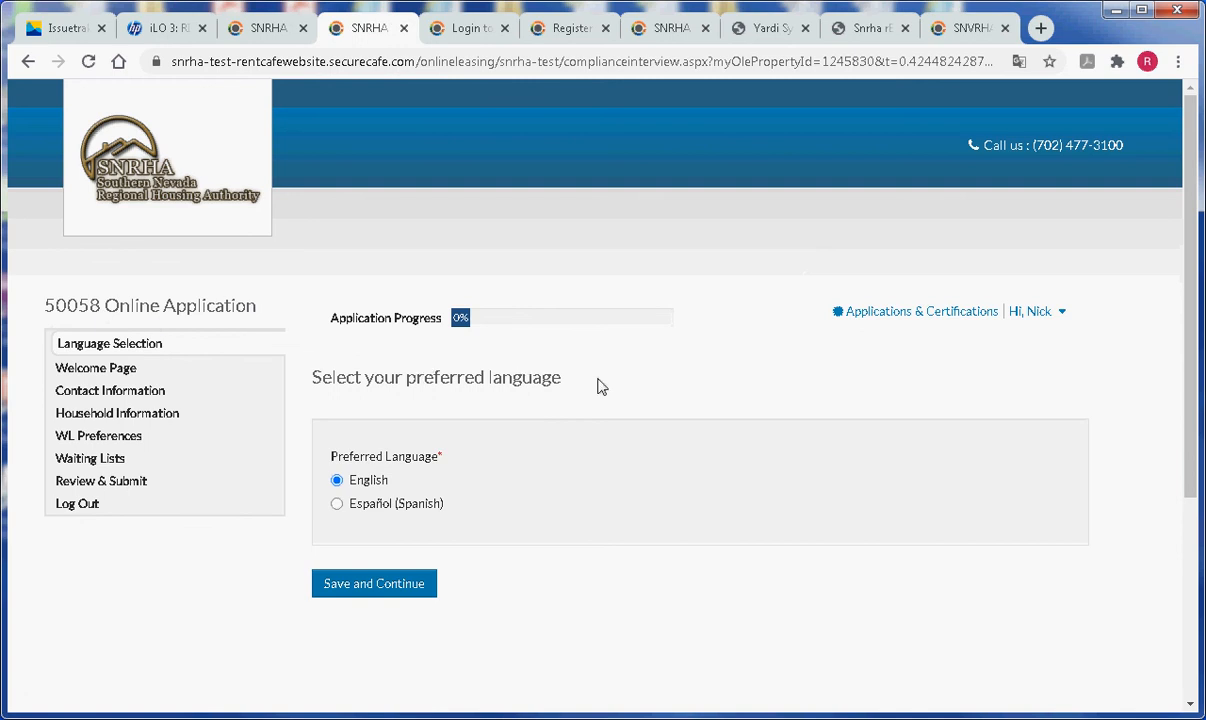
mouse_move(612, 384)
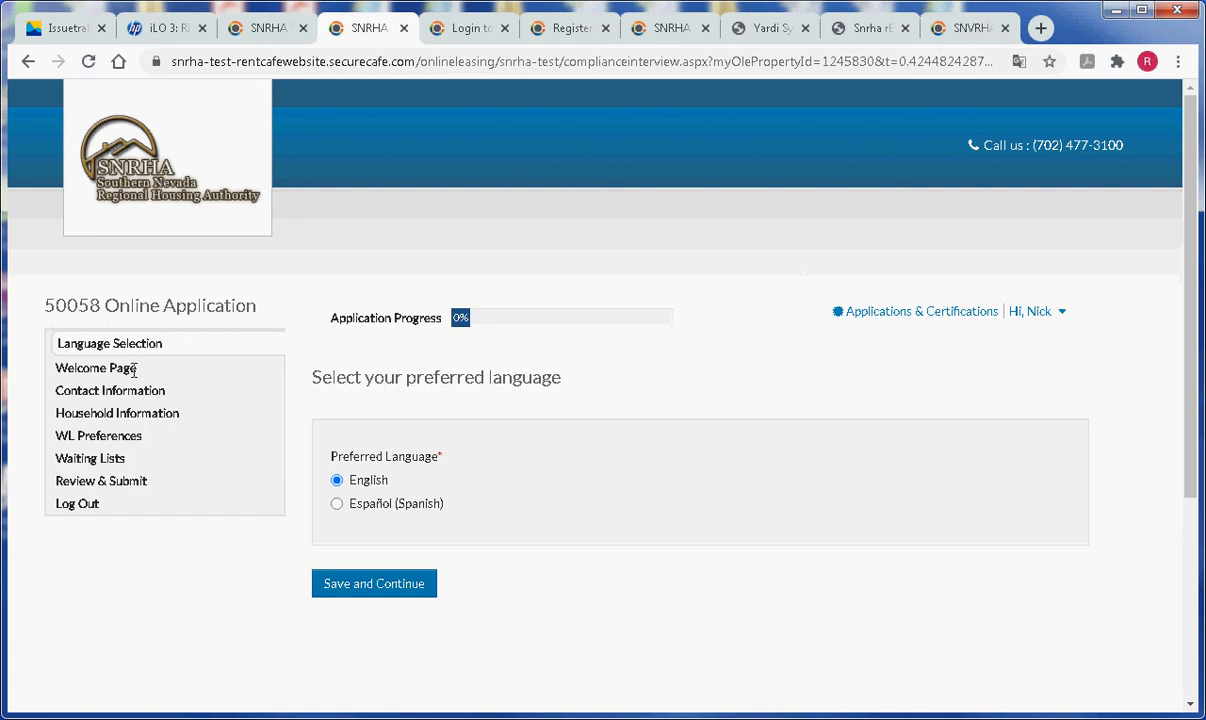
mouse_move(156, 378)
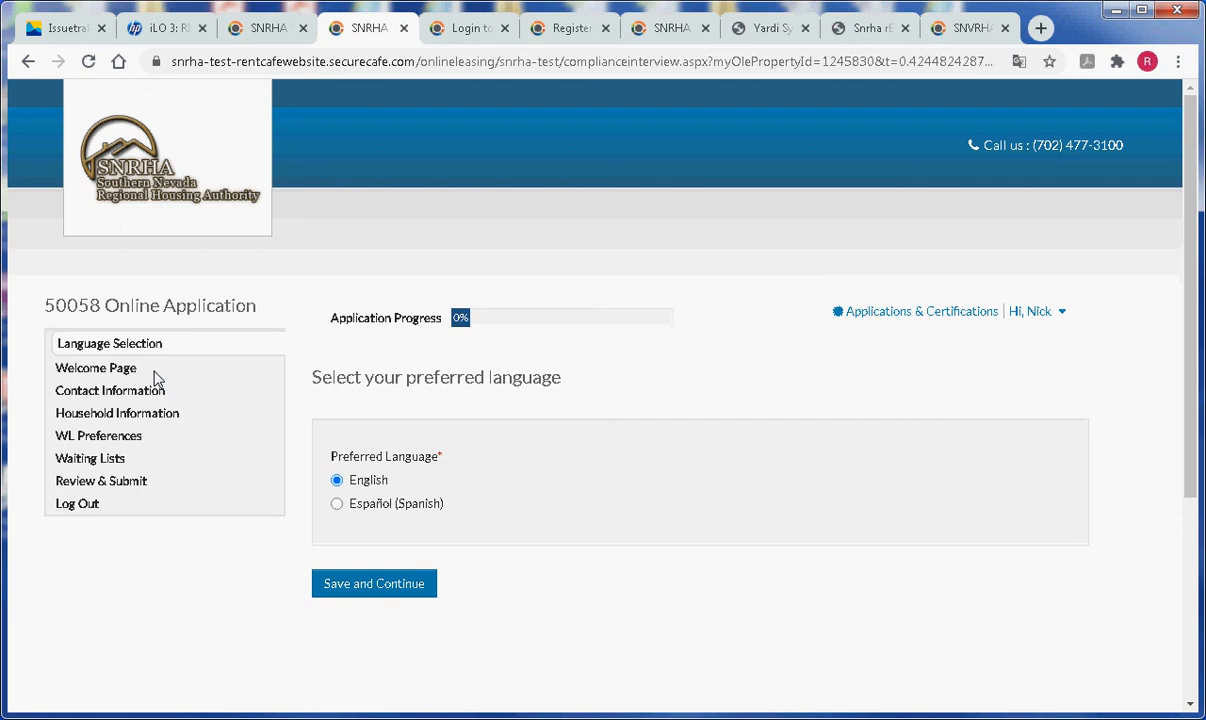
mouse_move(144, 376)
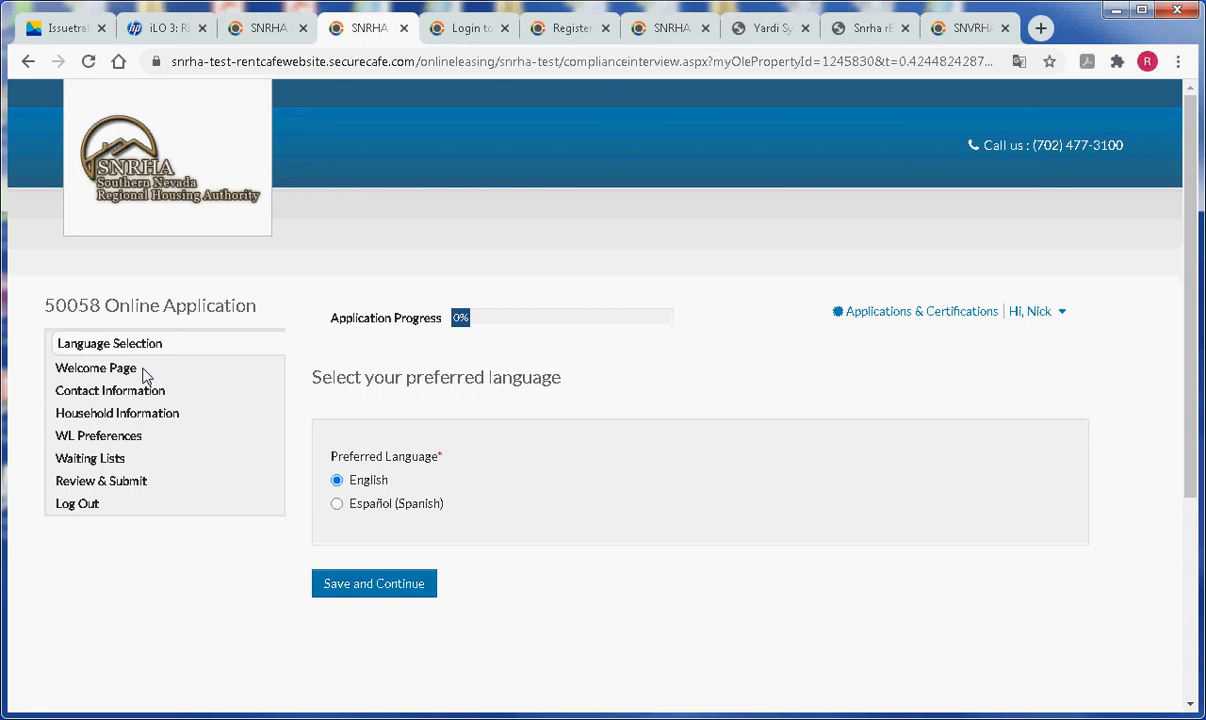
mouse_move(804, 396)
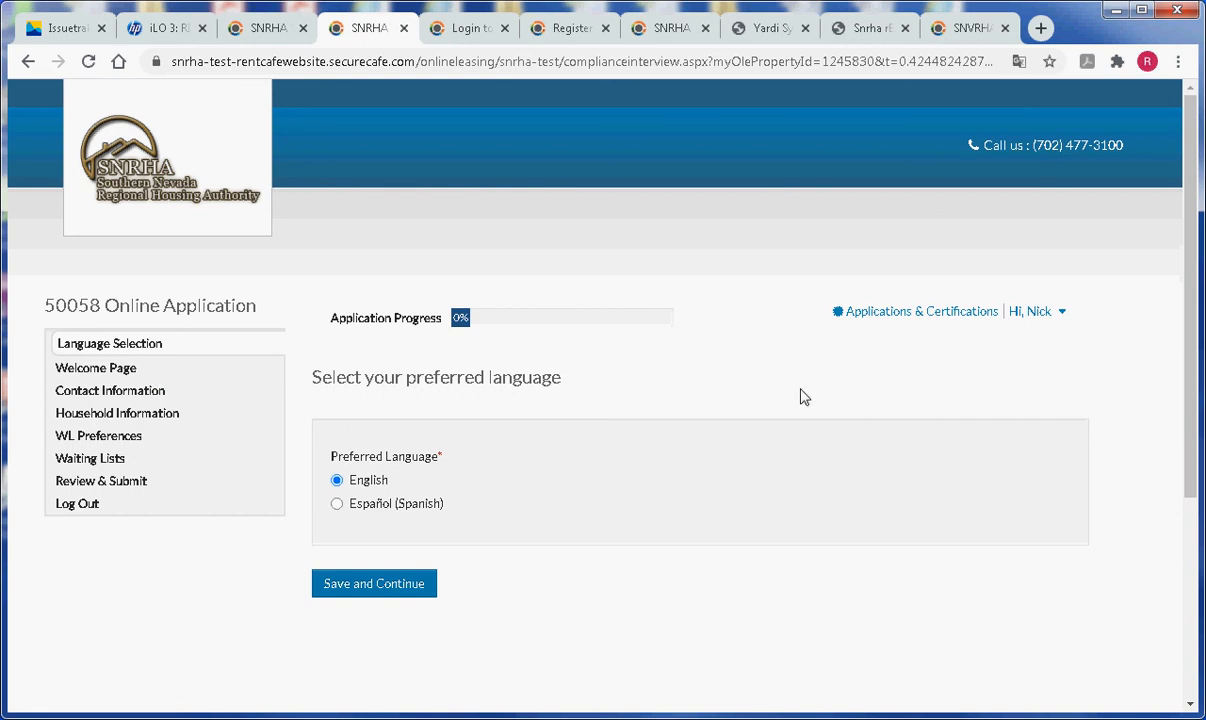
mouse_move(658, 362)
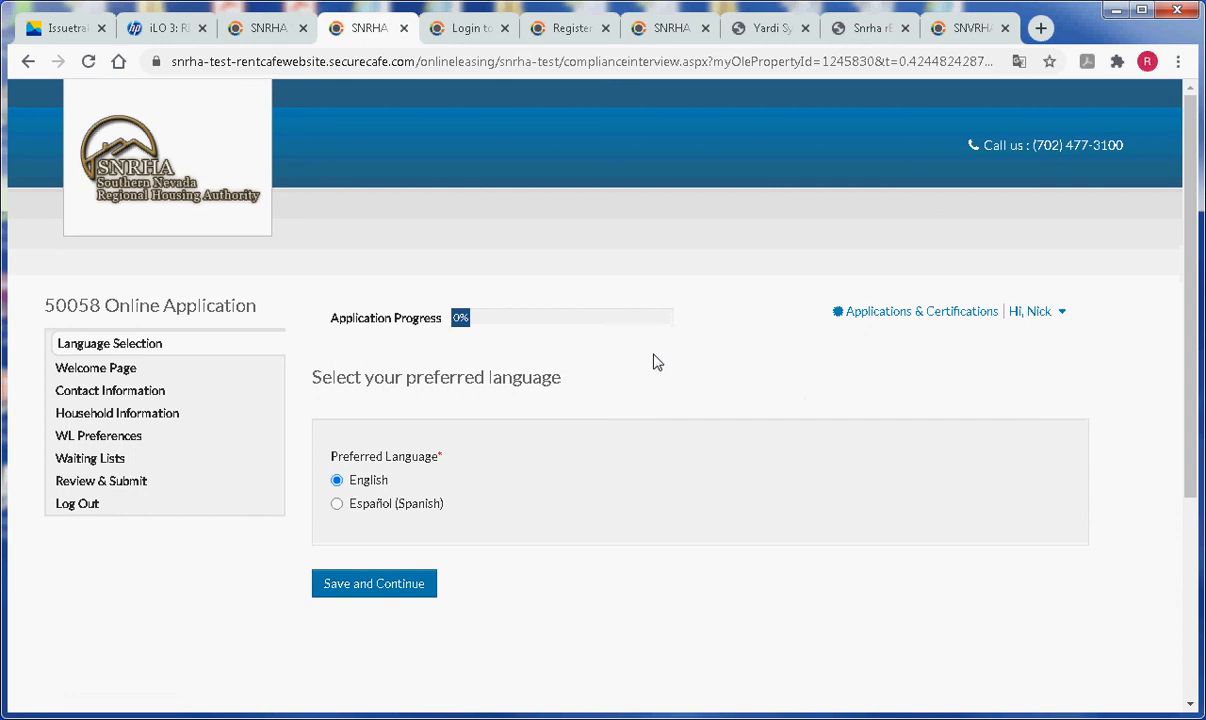